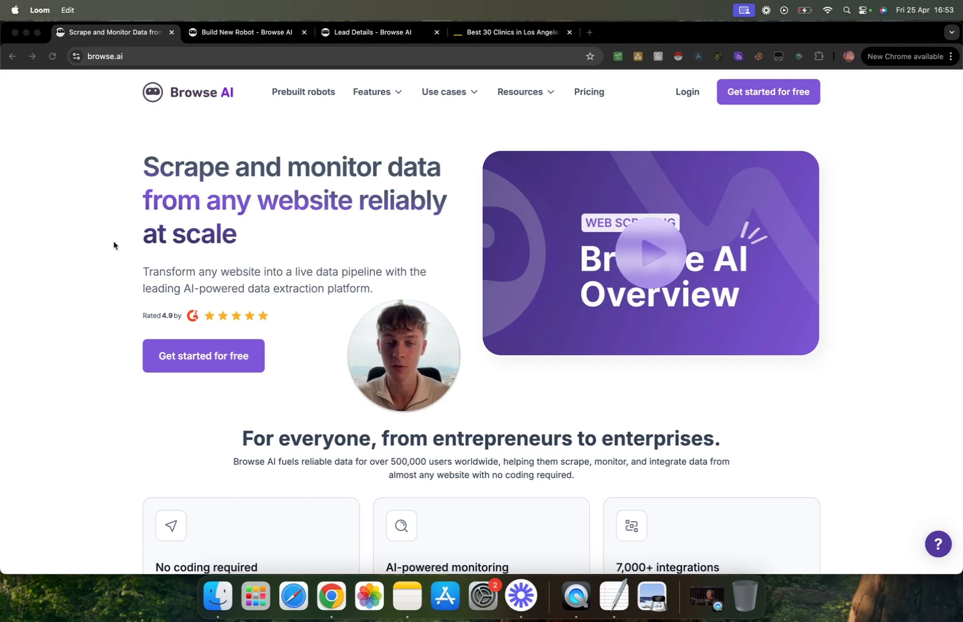
# Switch to the Yellow Pages Clinics in Los Angeles, CA results and skim the listings
pyautogui.click(244, 32)
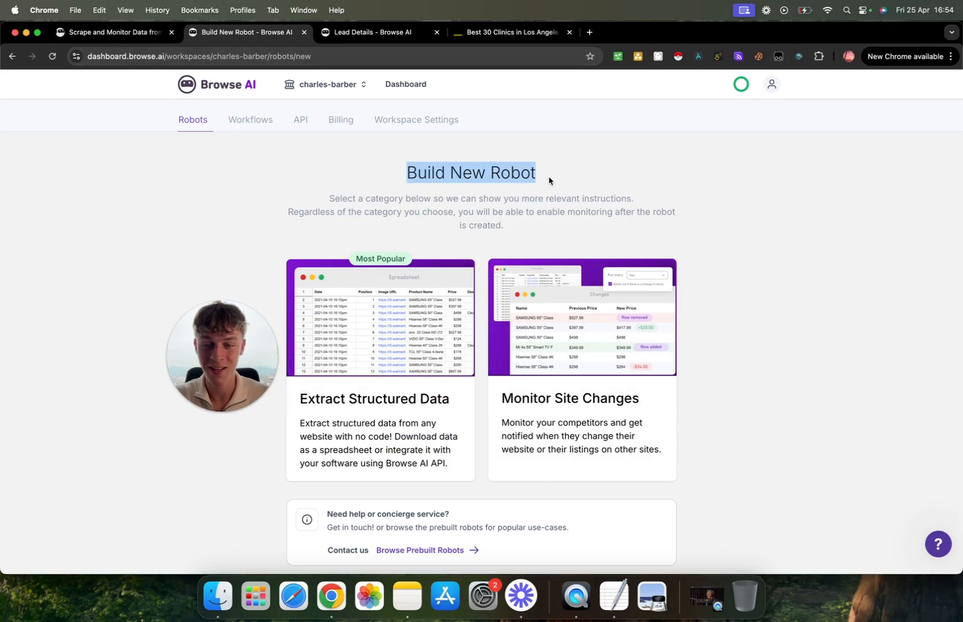
pyautogui.click(505, 32)
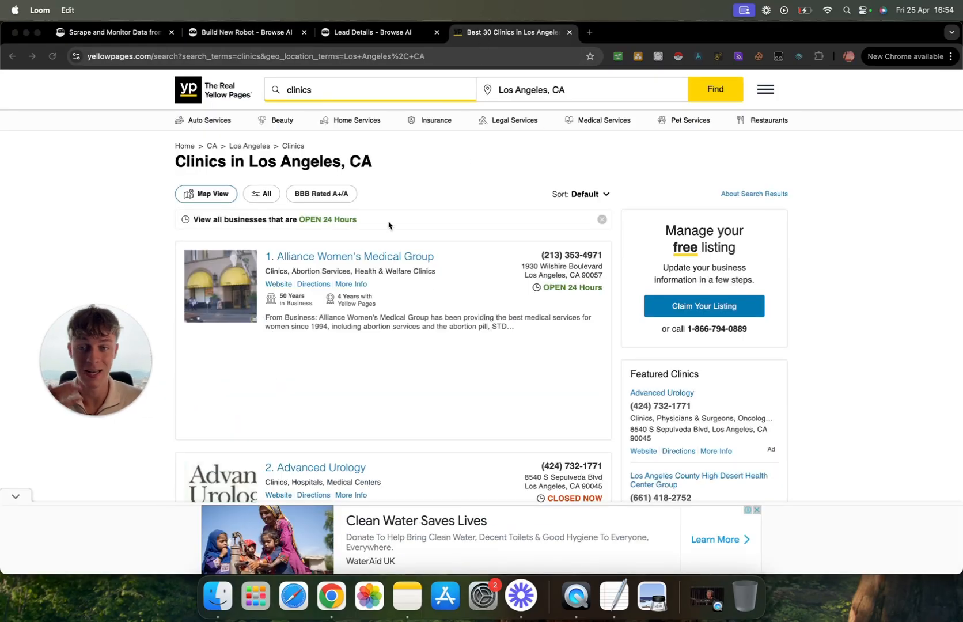
pyautogui.moveTo(484, 226)
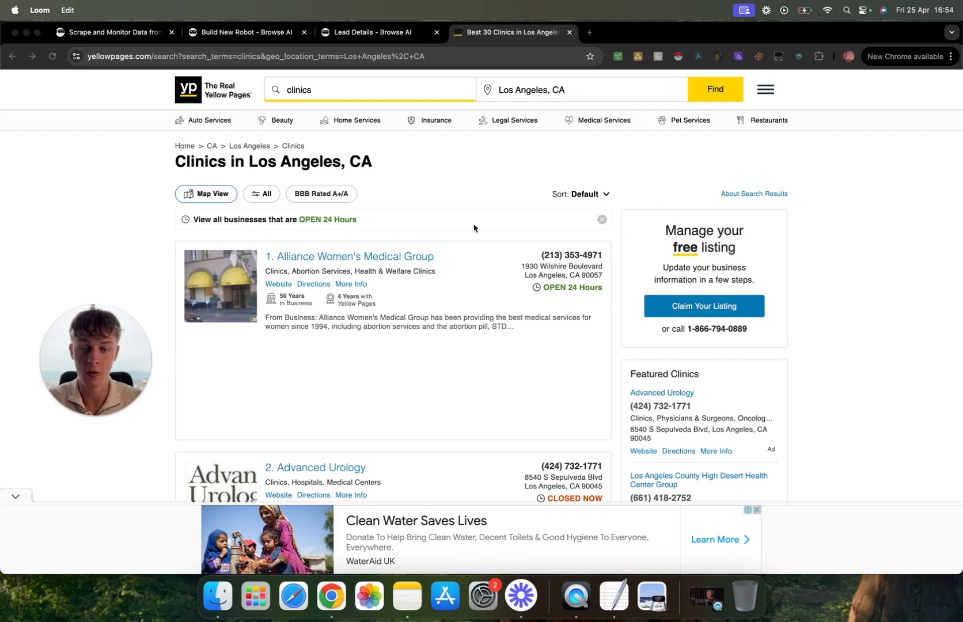
pyautogui.scroll(-3)
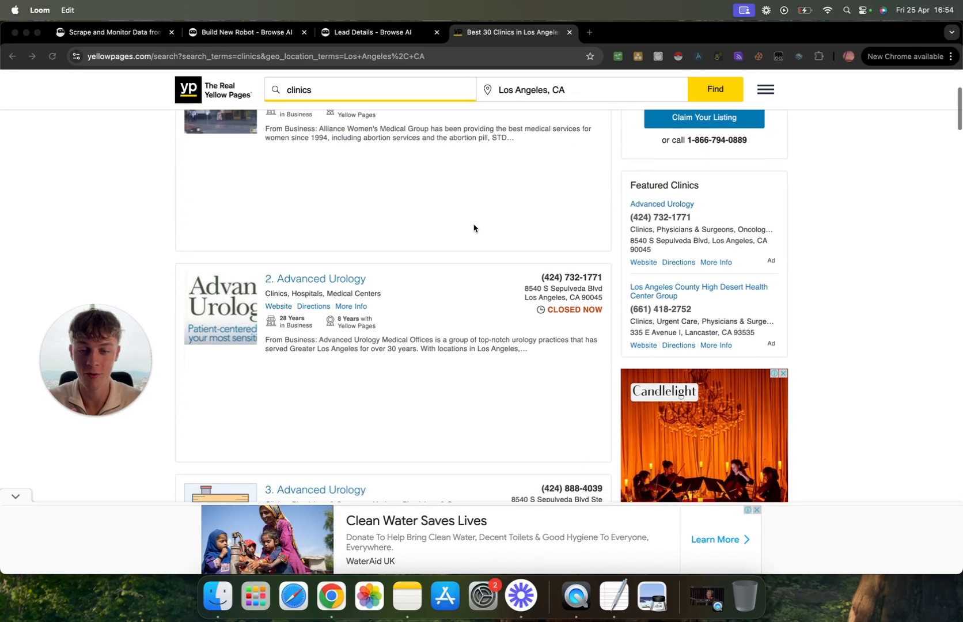
pyautogui.scroll(-3)
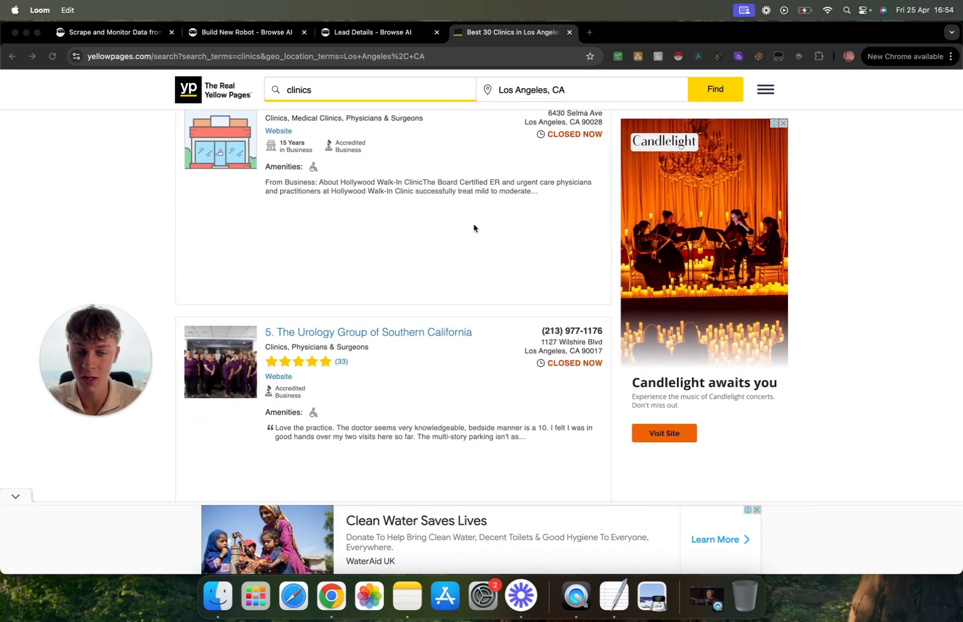
pyautogui.scroll(3)
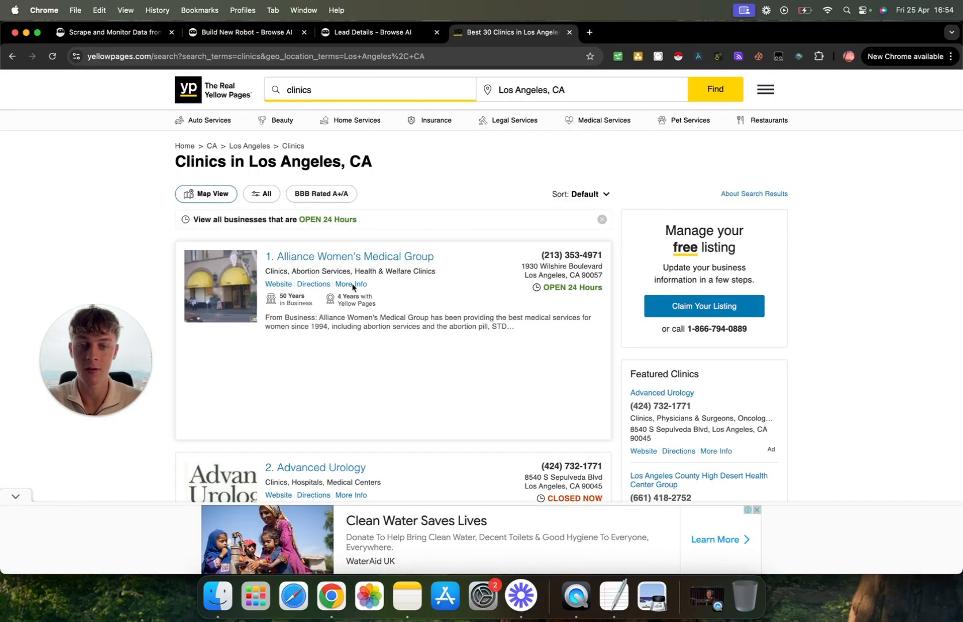
pyautogui.moveTo(485, 235)
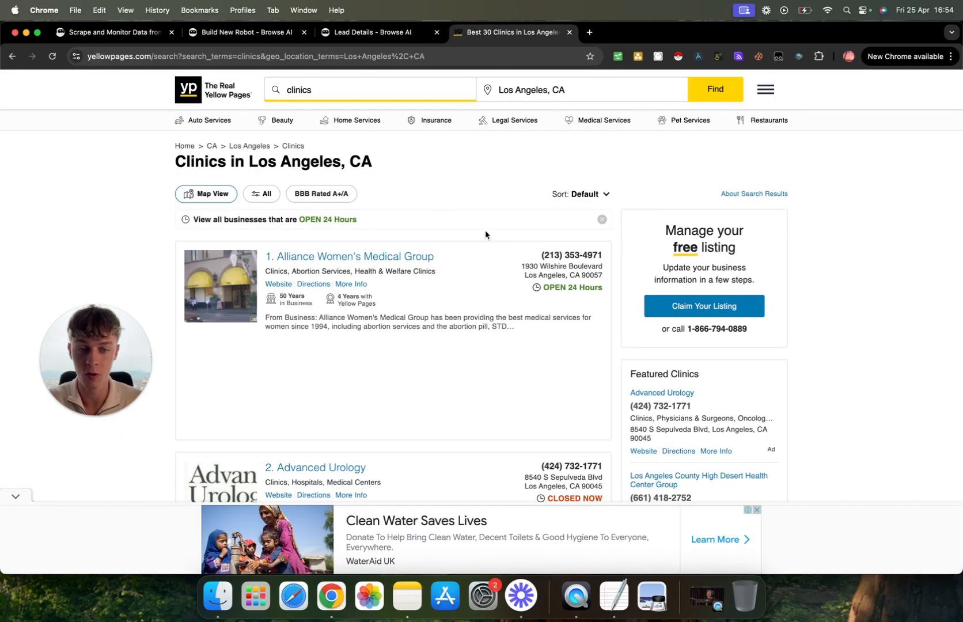
pyautogui.scroll(-3)
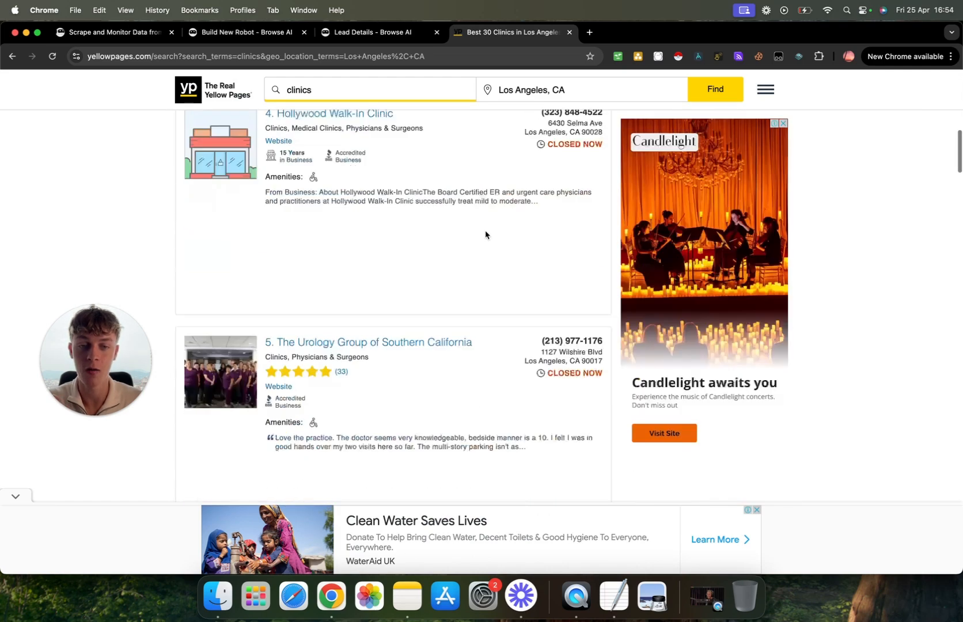
pyautogui.scroll(3)
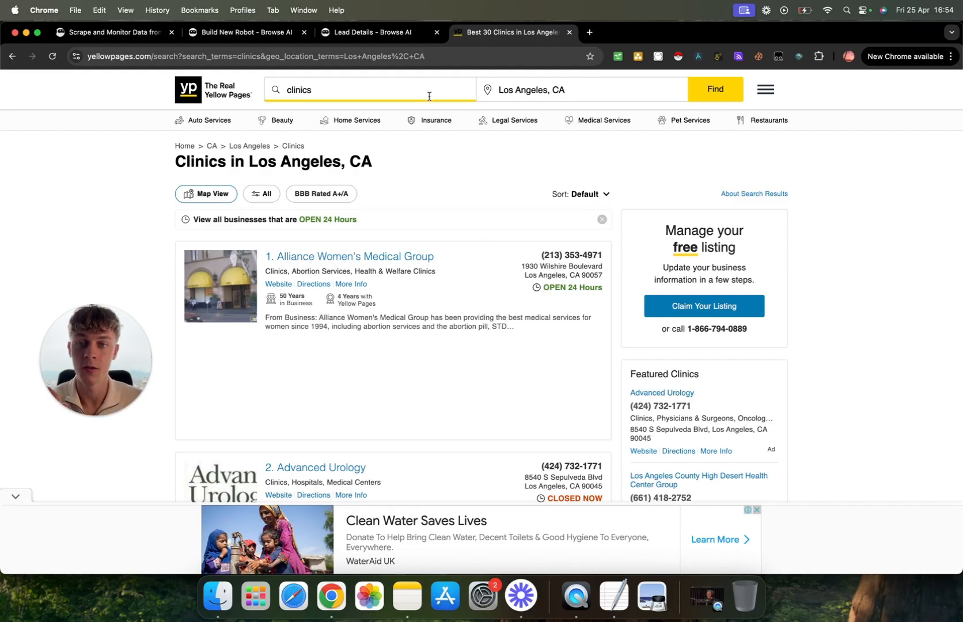
# Go to the Browse AI Build New Robot page with Extract Structured Data and Monitor Site Changes options
pyautogui.click(245, 32)
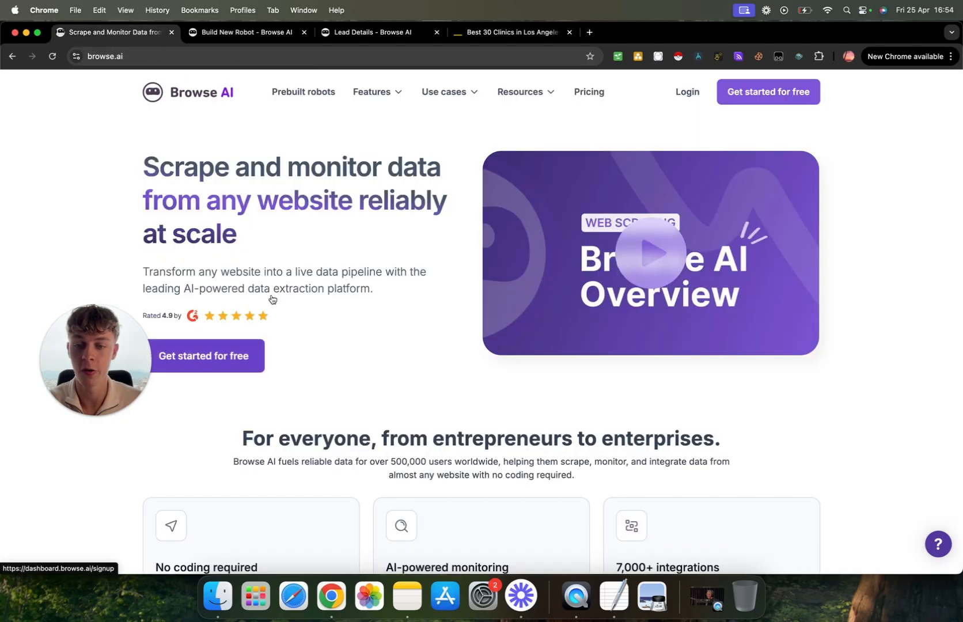
pyautogui.moveTo(284, 148)
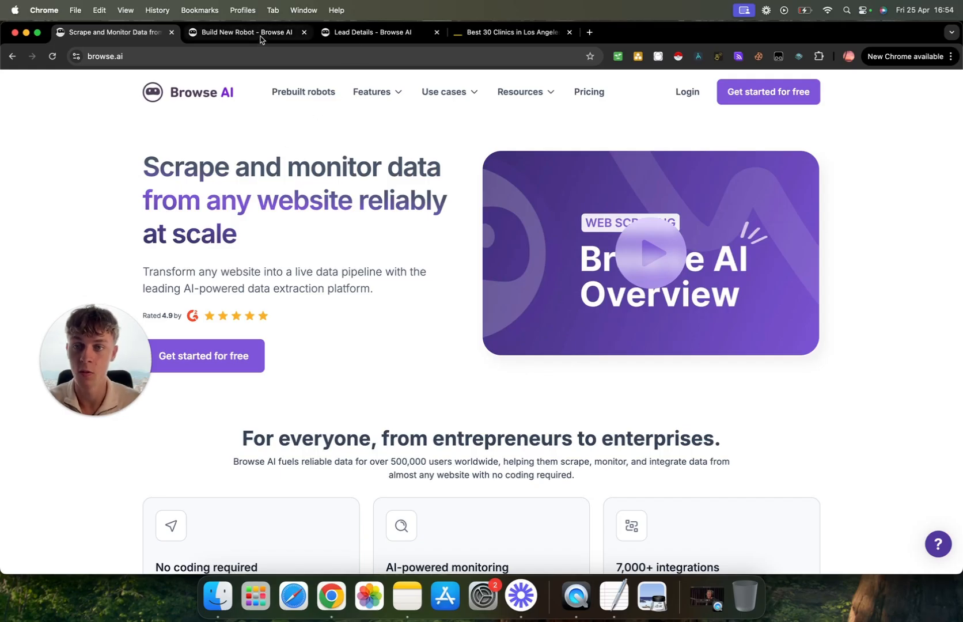
pyautogui.click(245, 32)
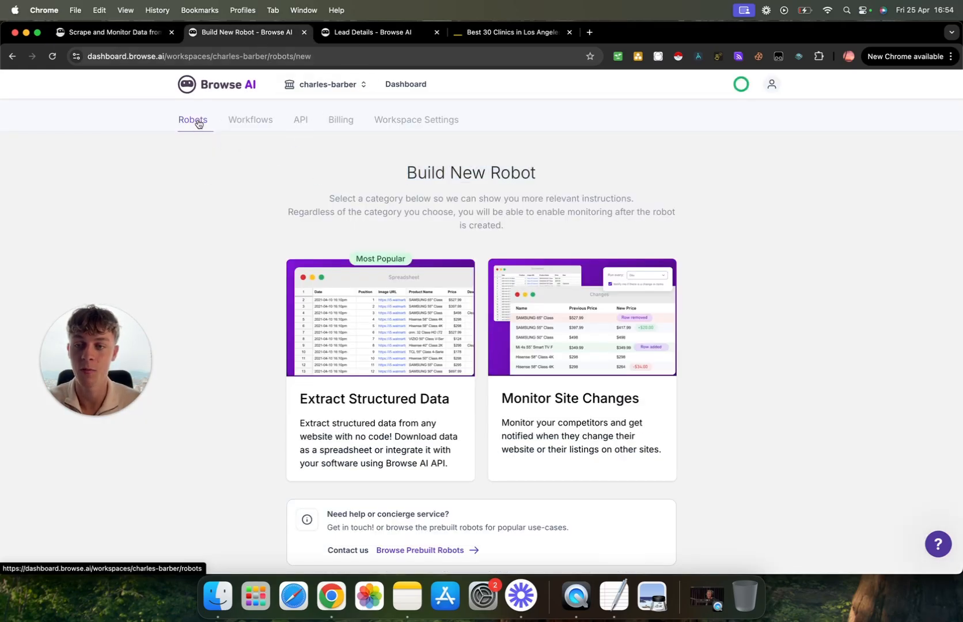
pyautogui.moveTo(263, 147)
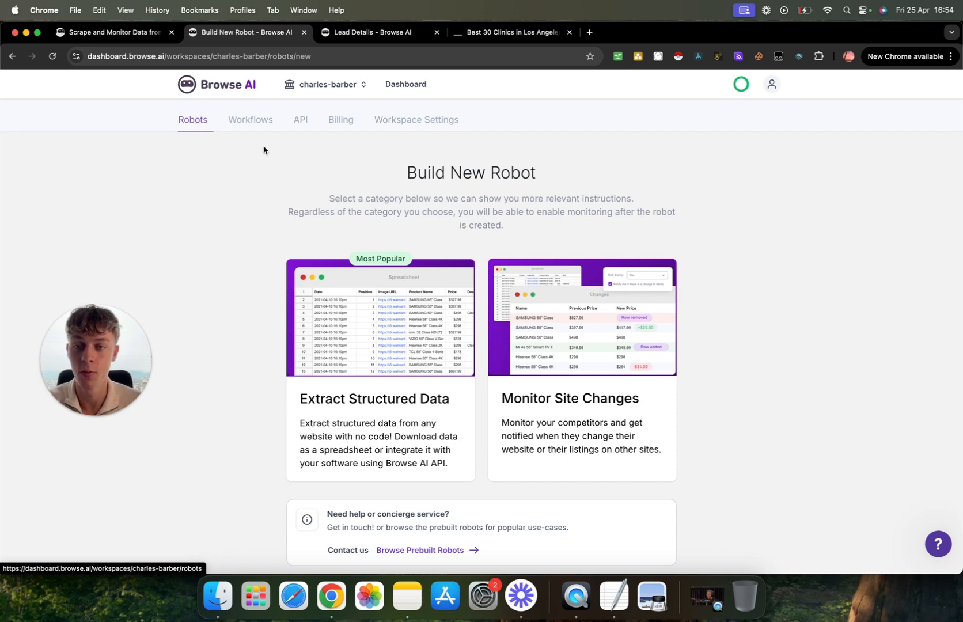
pyautogui.moveTo(340, 118)
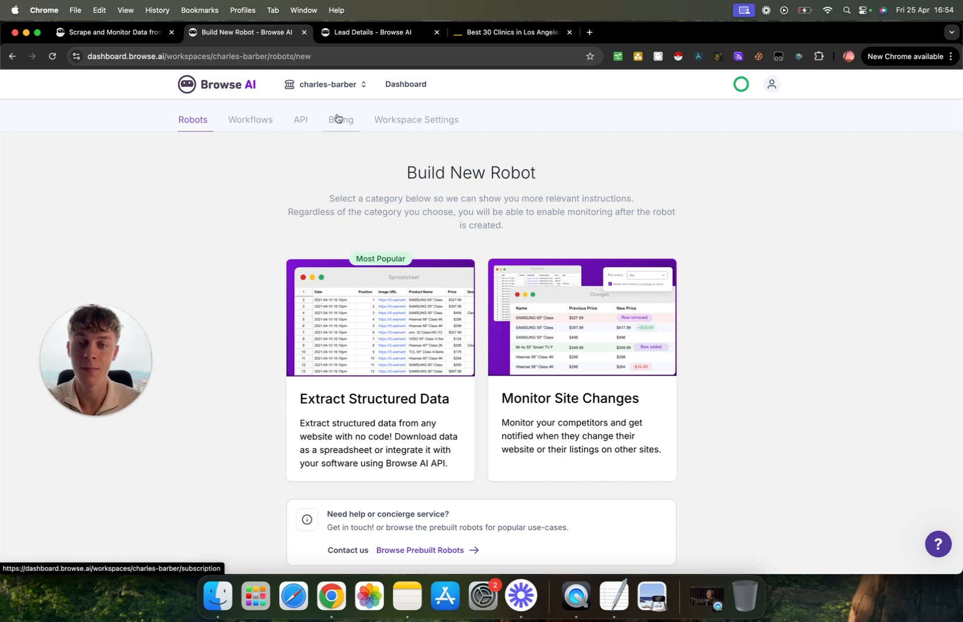
pyautogui.moveTo(302, 120)
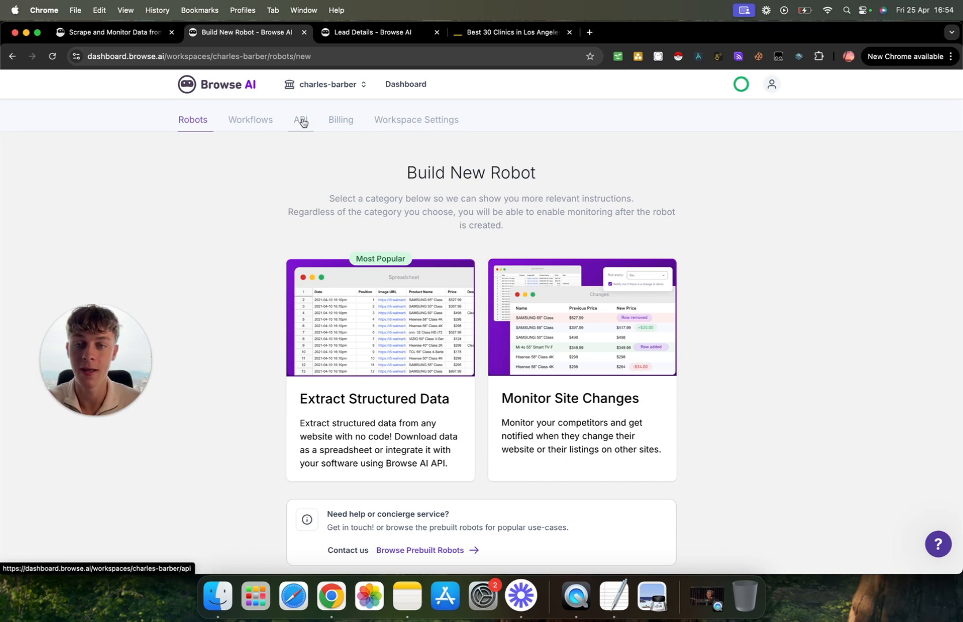
pyautogui.moveTo(297, 145)
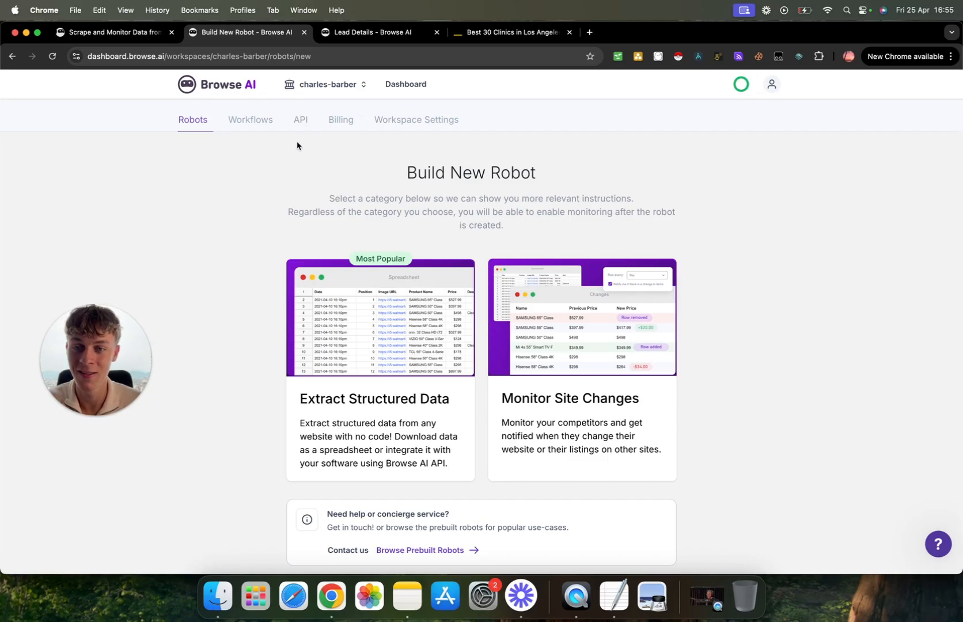
pyautogui.scroll(-3)
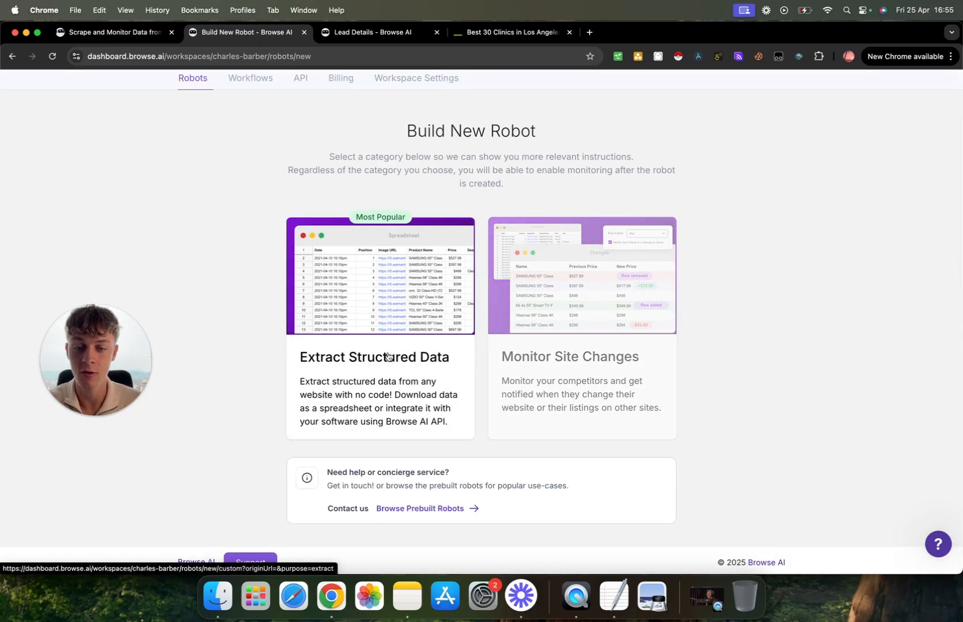
pyautogui.moveTo(506, 219)
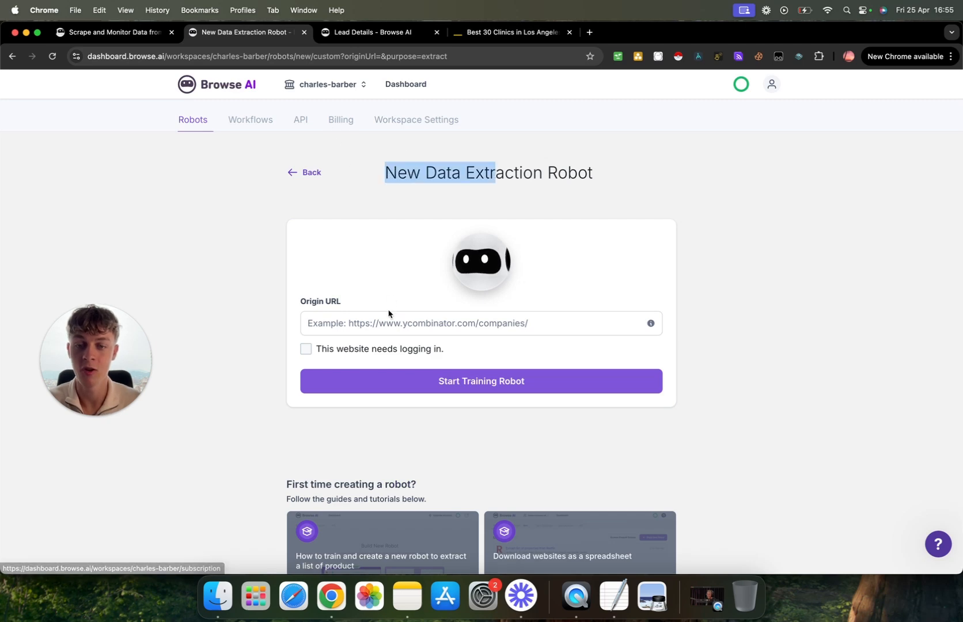
# Create an Extract Structured Data robot with the Yellow Pages clinics search URL as Origin URL and start training
pyautogui.click(507, 32)
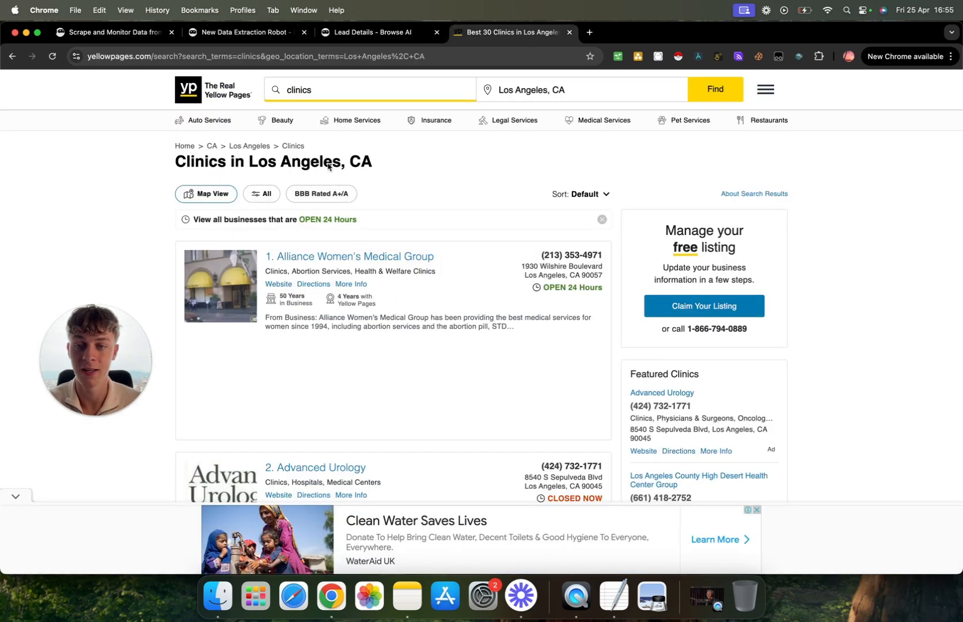
pyautogui.scroll(-3)
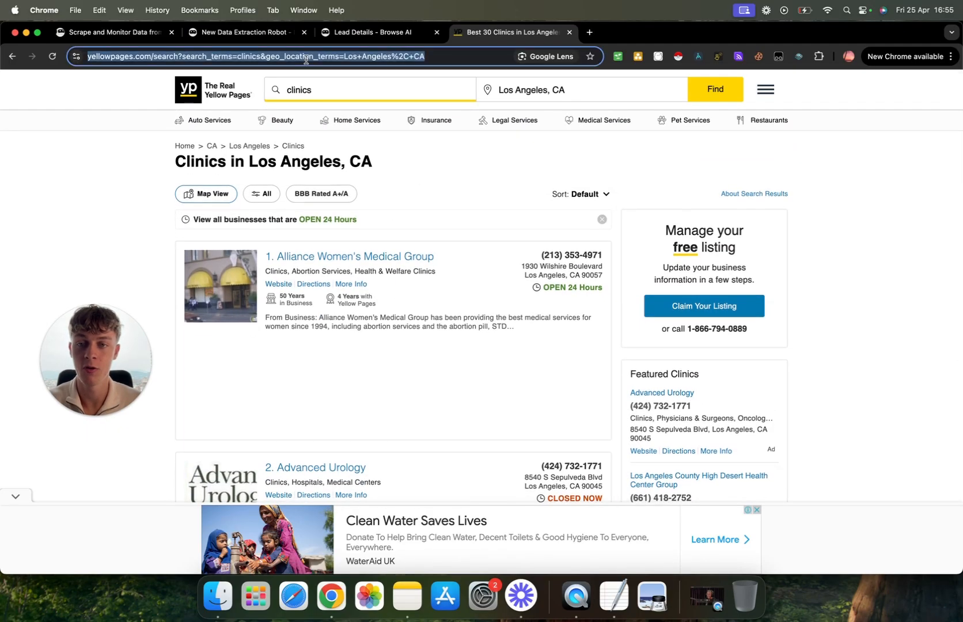
pyautogui.click(238, 32)
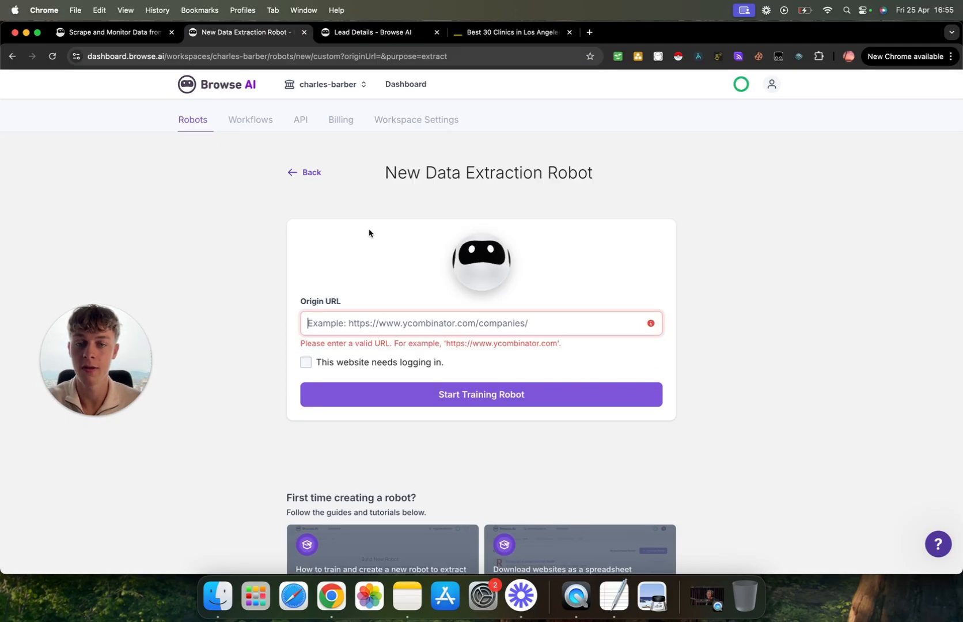
pyautogui.write('https://www.yellowpages.com/search?search_terms=clinics&geo_location_terms=Los+Angeles%2C+CA')
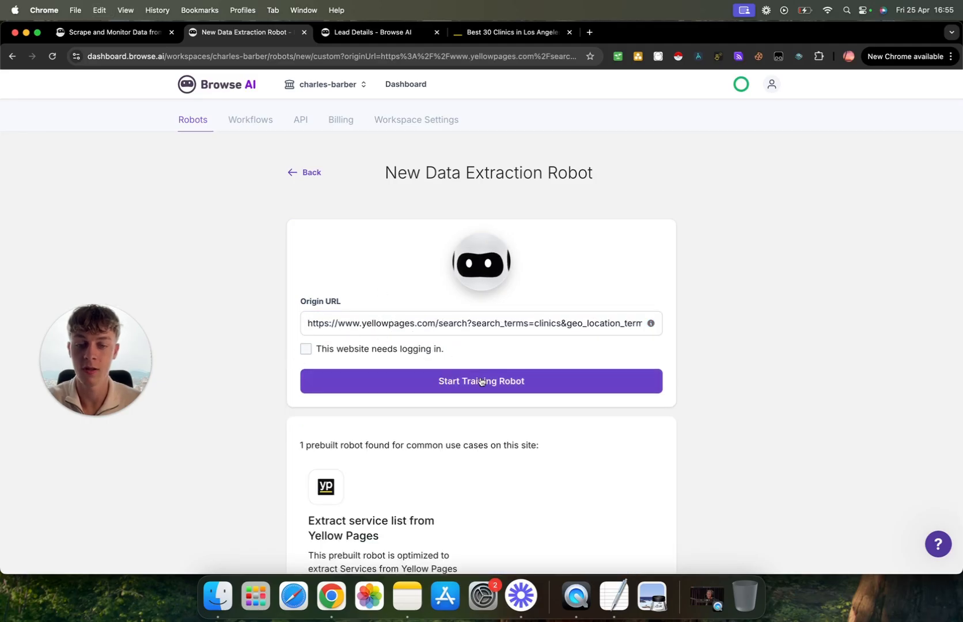
pyautogui.click(480, 381)
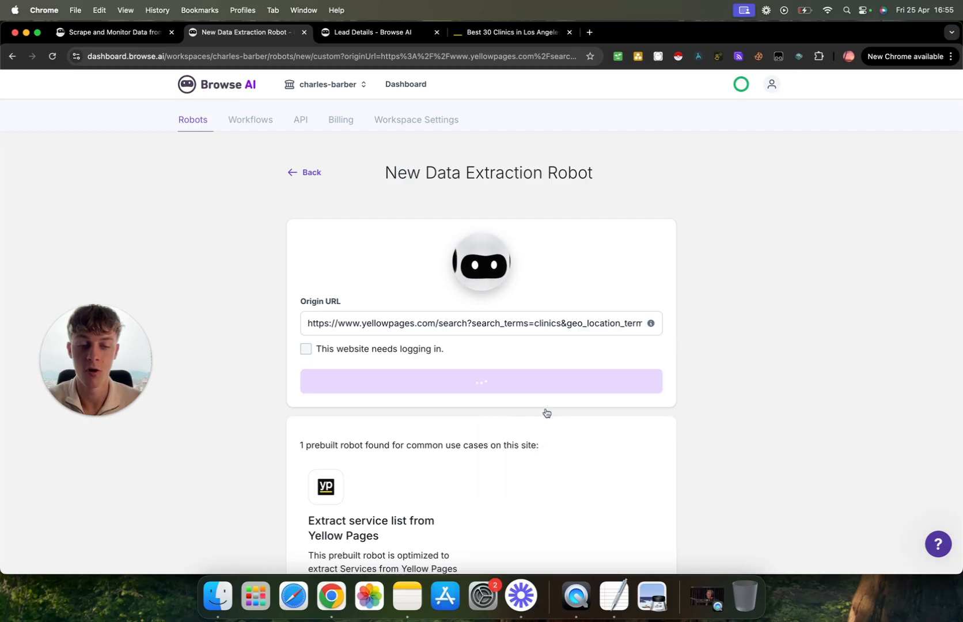
# Let the robot recorder load the Yellow Pages Los Angeles clinics results page
pyautogui.click(480, 381)
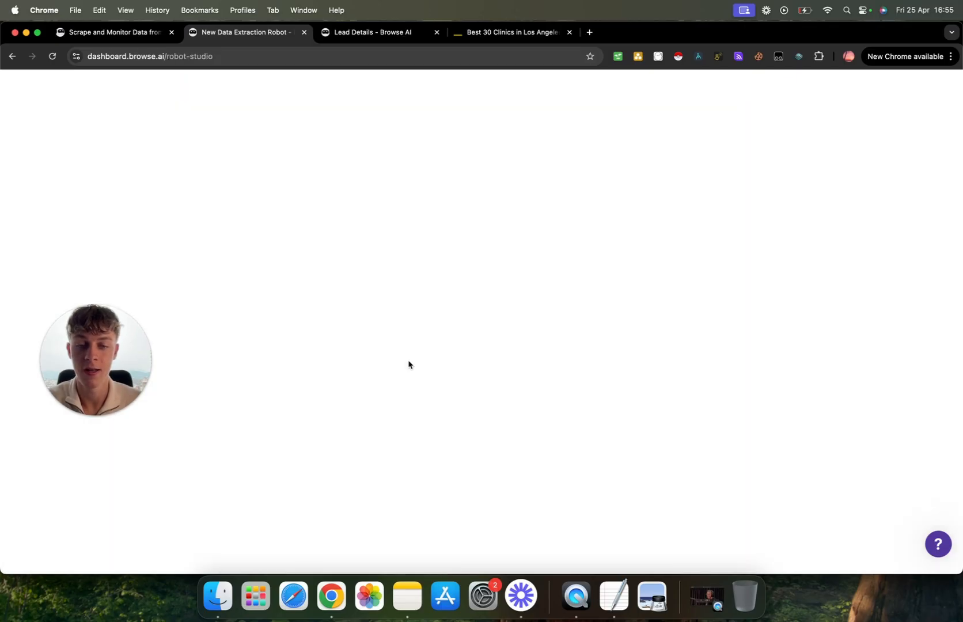
pyautogui.moveTo(644, 45)
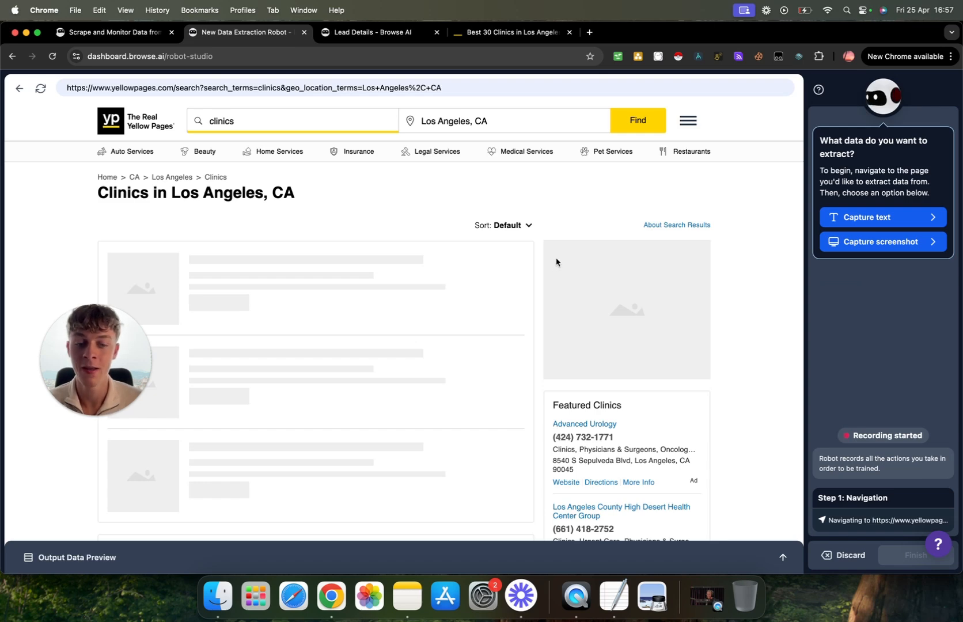
pyautogui.scroll(-3)
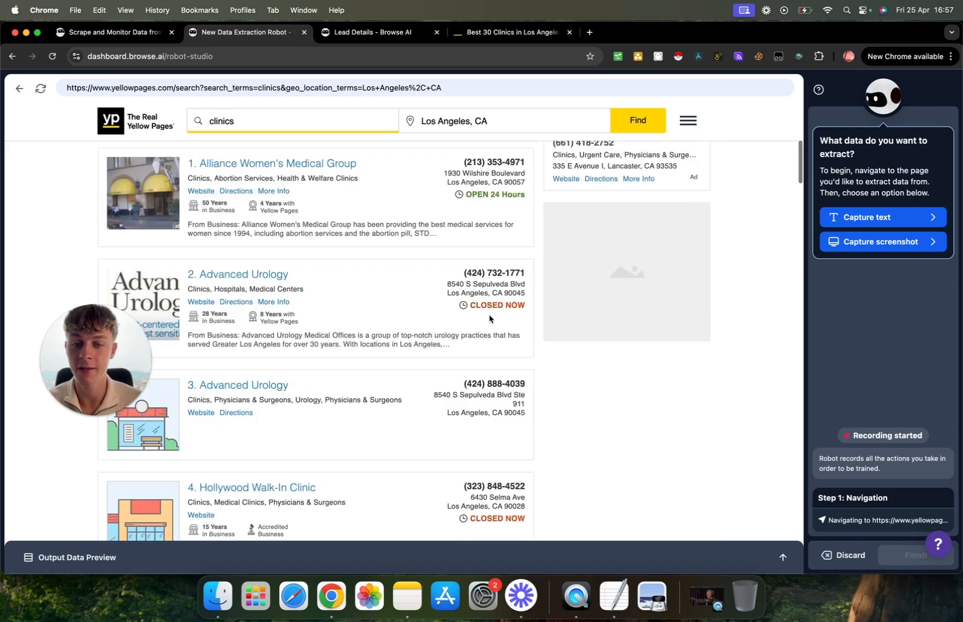
pyautogui.scroll(3)
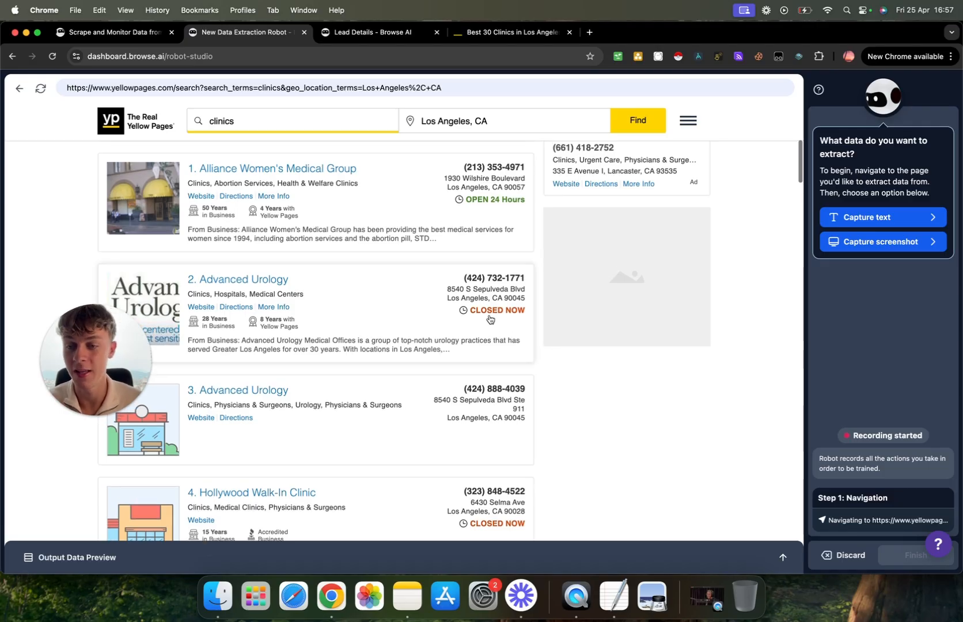
pyautogui.moveTo(646, 255)
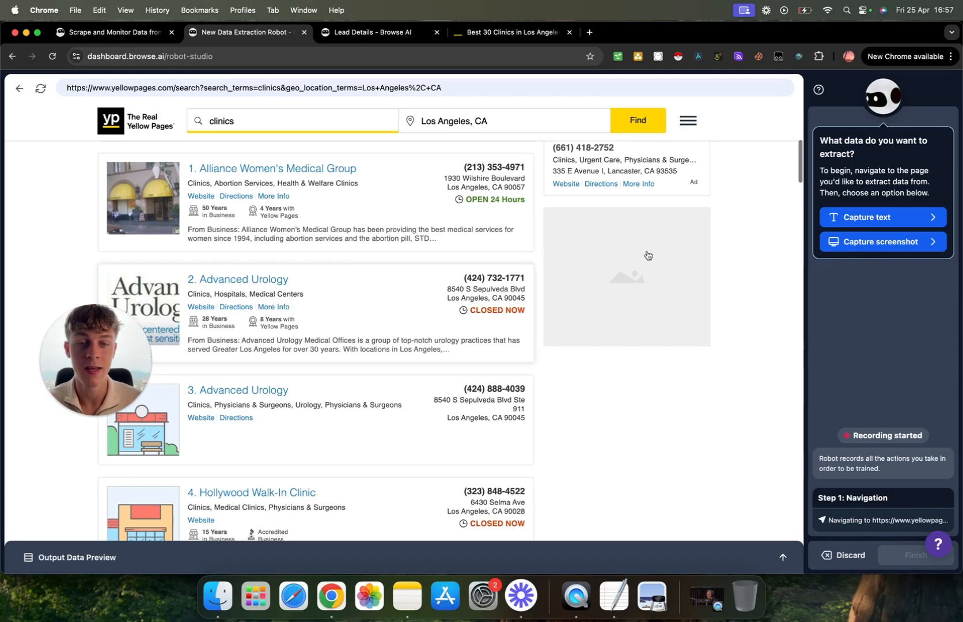
pyautogui.scroll(3)
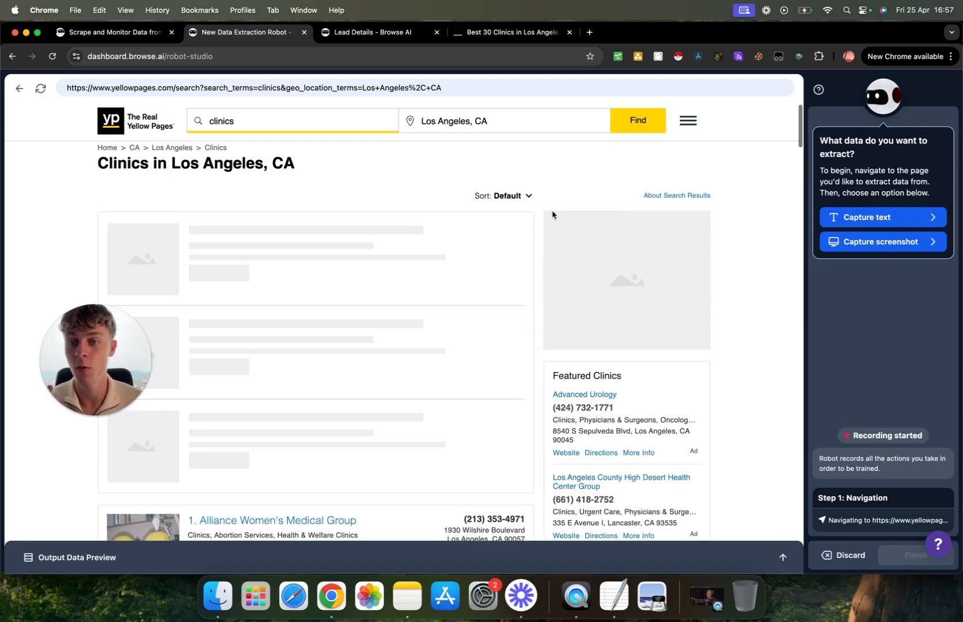
pyautogui.scroll(-3)
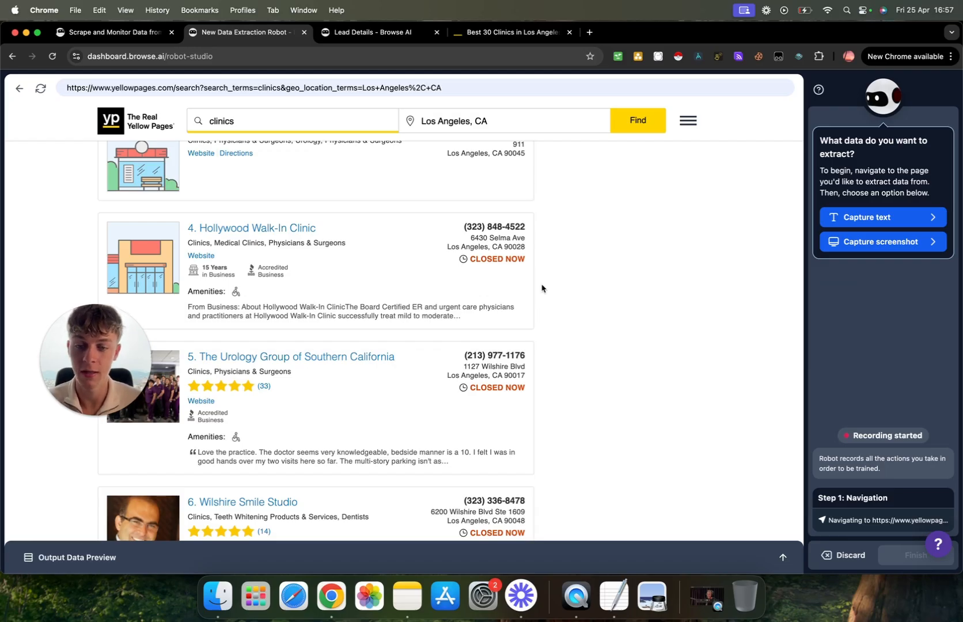
pyautogui.moveTo(643, 215)
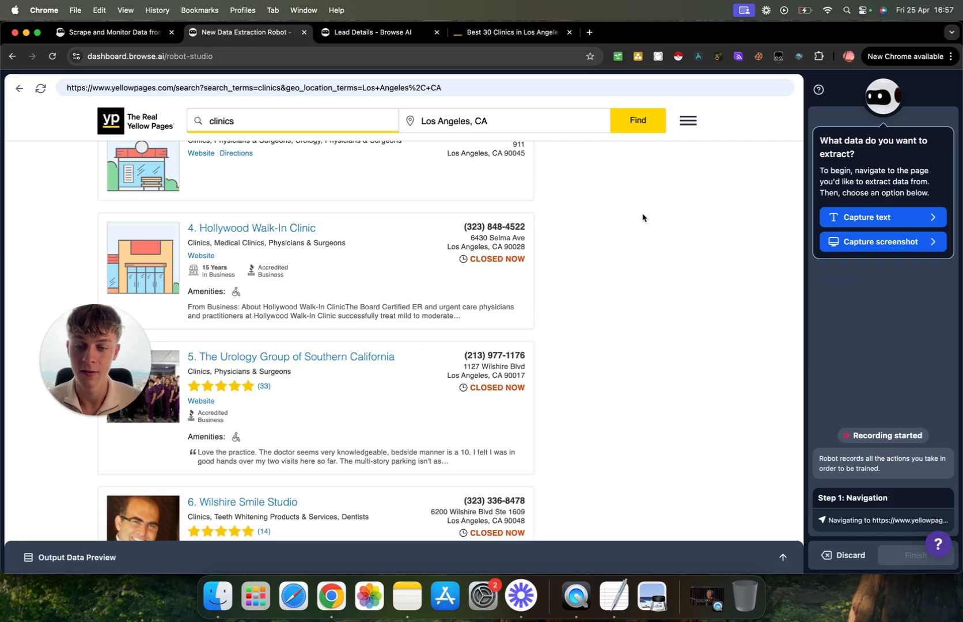
pyautogui.moveTo(706, 209)
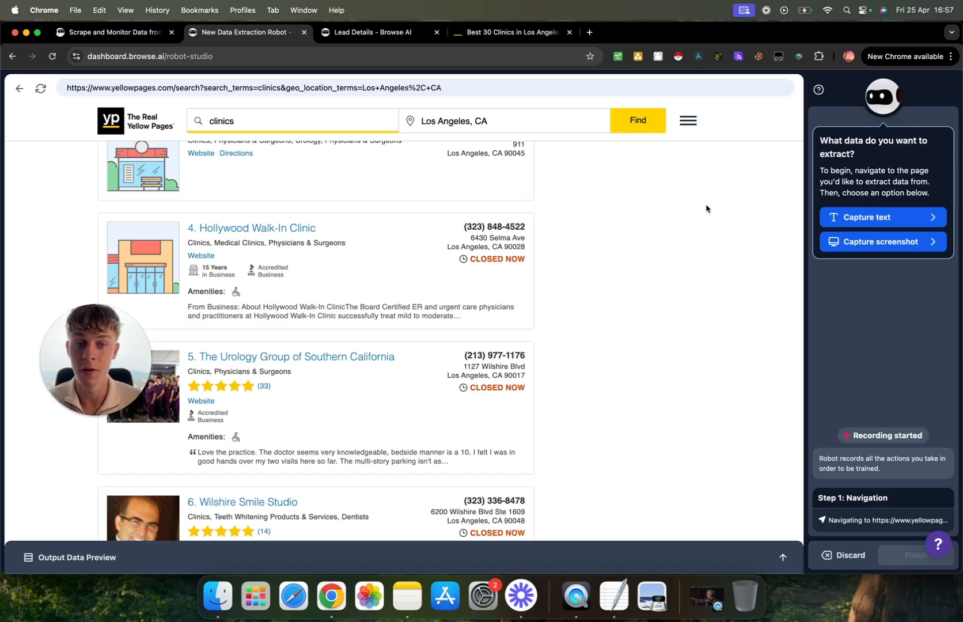
pyautogui.moveTo(730, 206)
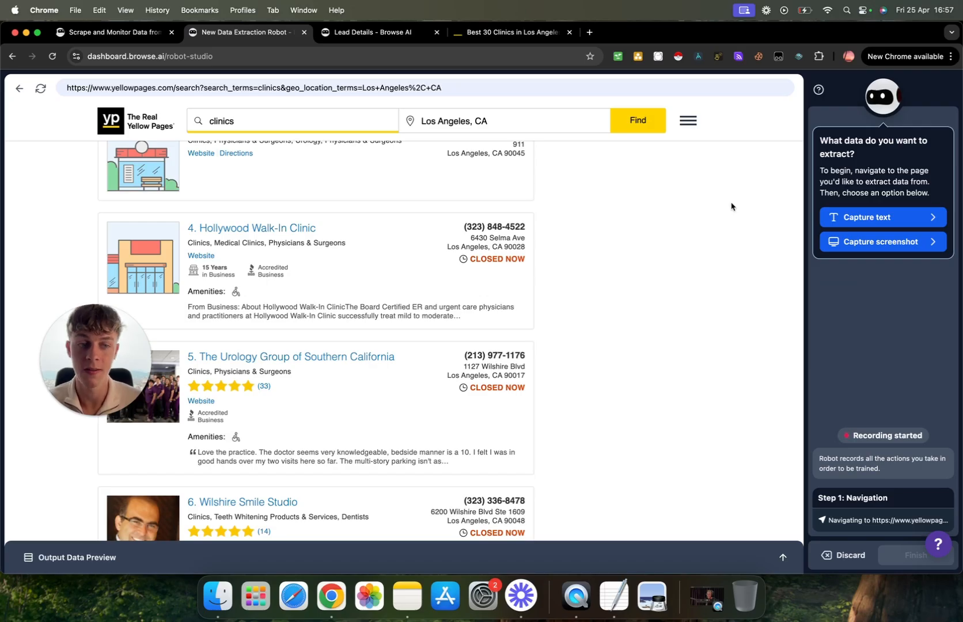
pyautogui.scroll(3)
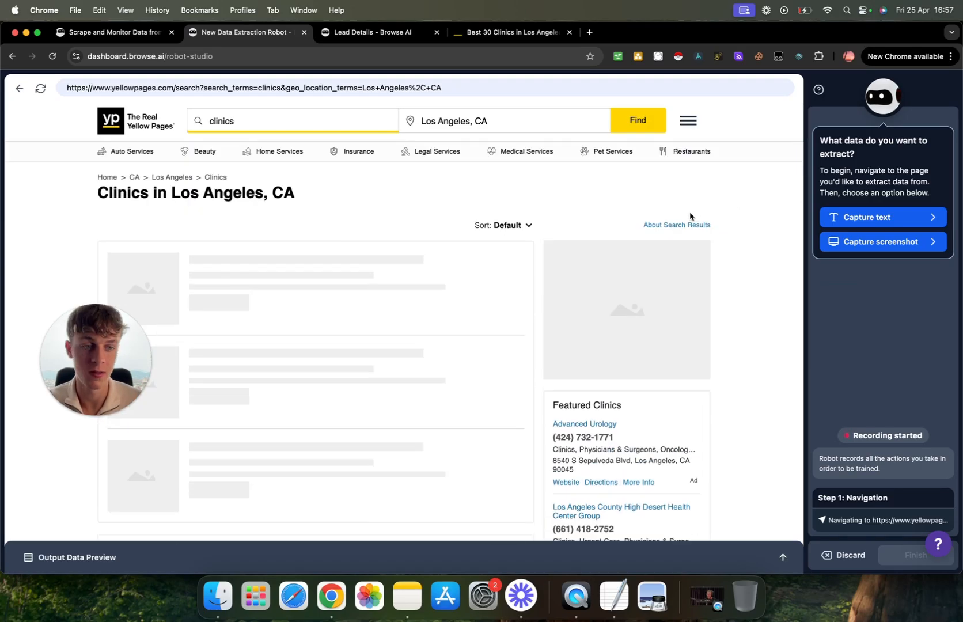
# Capture Just text and select the whole clinic listings container on the results page
pyautogui.click(882, 216)
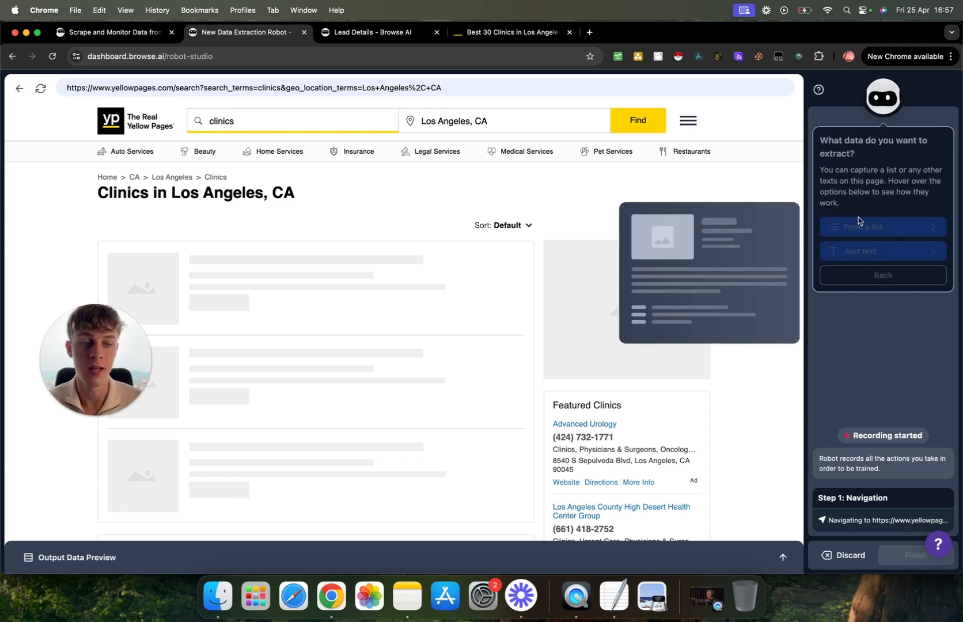
pyautogui.moveTo(865, 252)
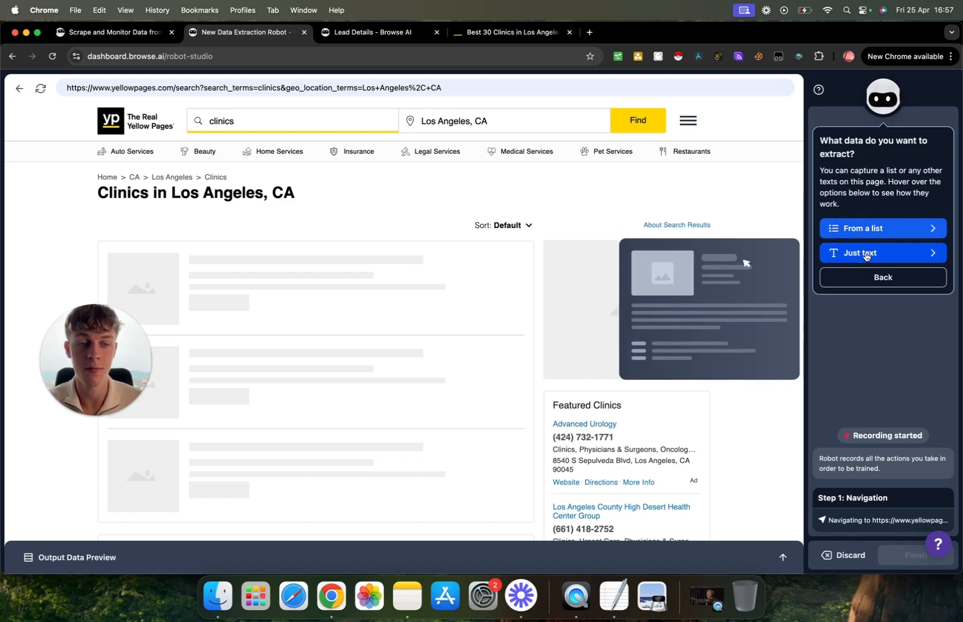
pyautogui.click(865, 252)
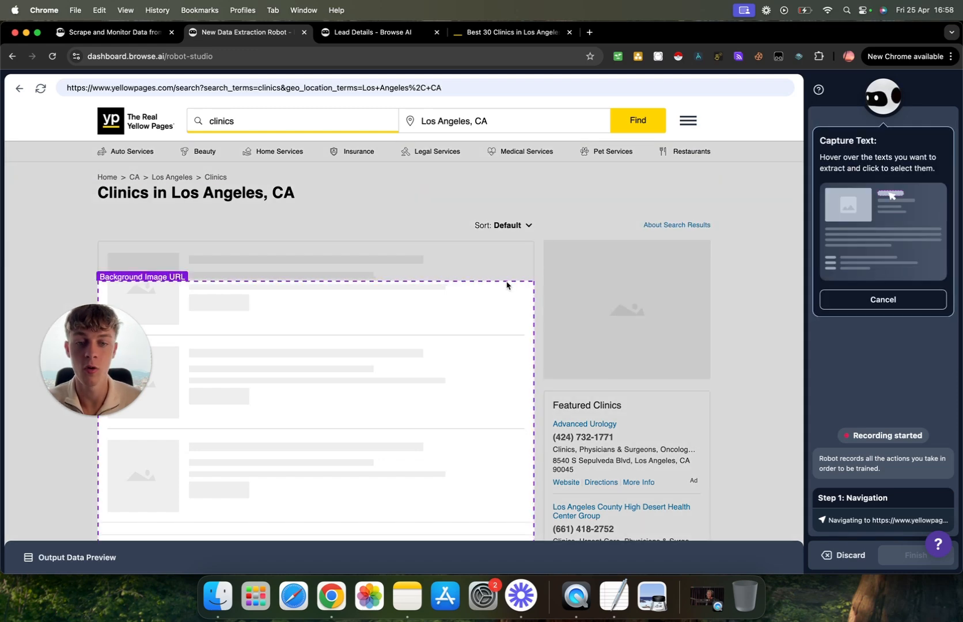
pyautogui.scroll(-3)
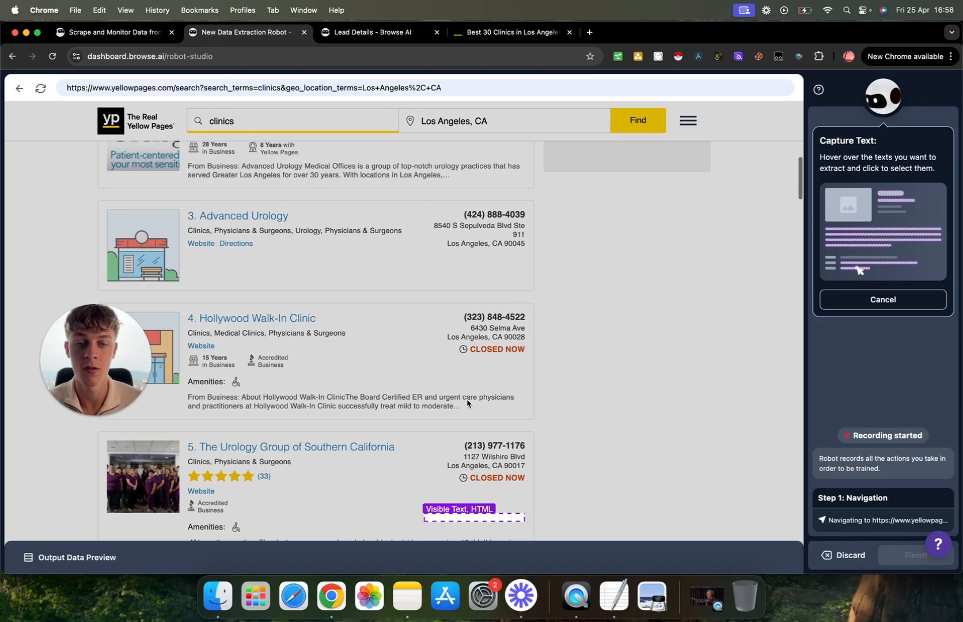
pyautogui.click(474, 509)
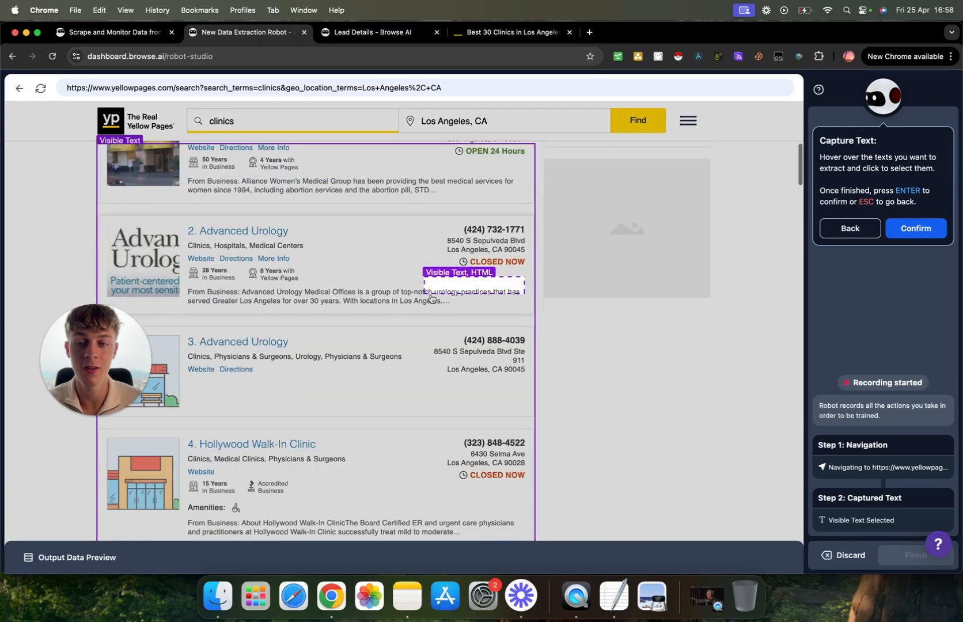
pyautogui.scroll(-3)
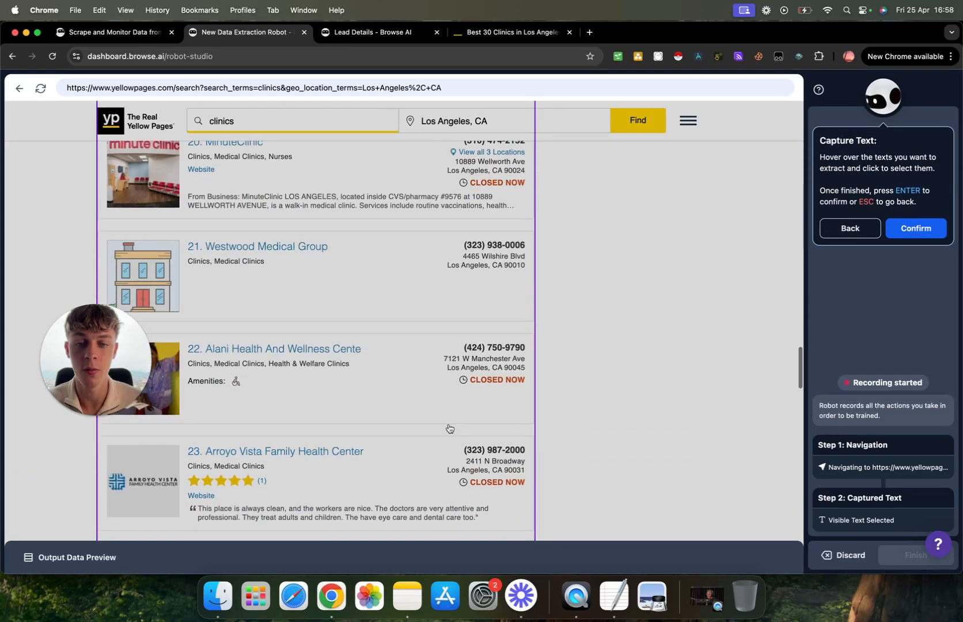
pyautogui.scroll(-3)
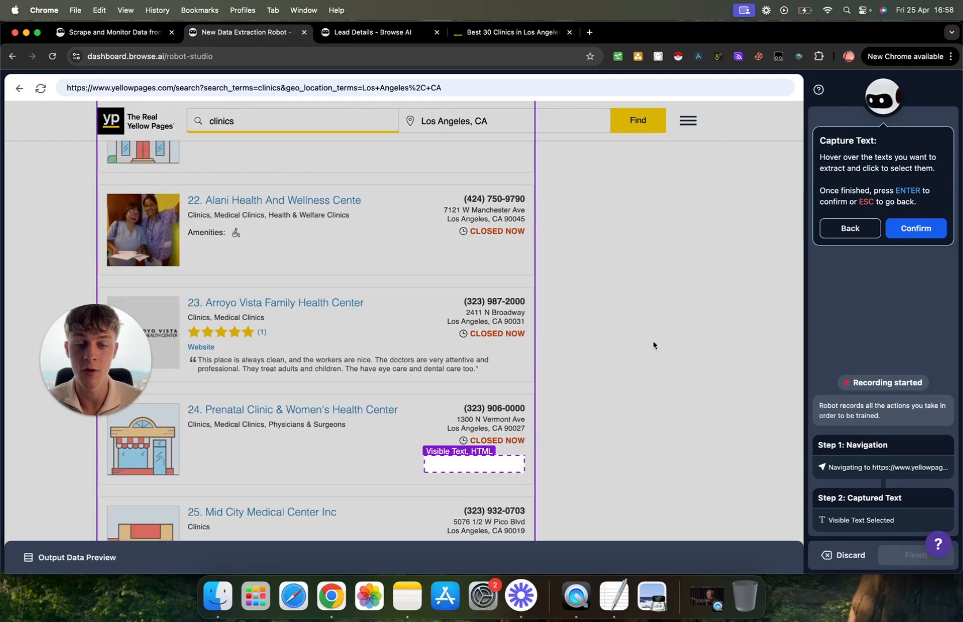
pyautogui.scroll(-3)
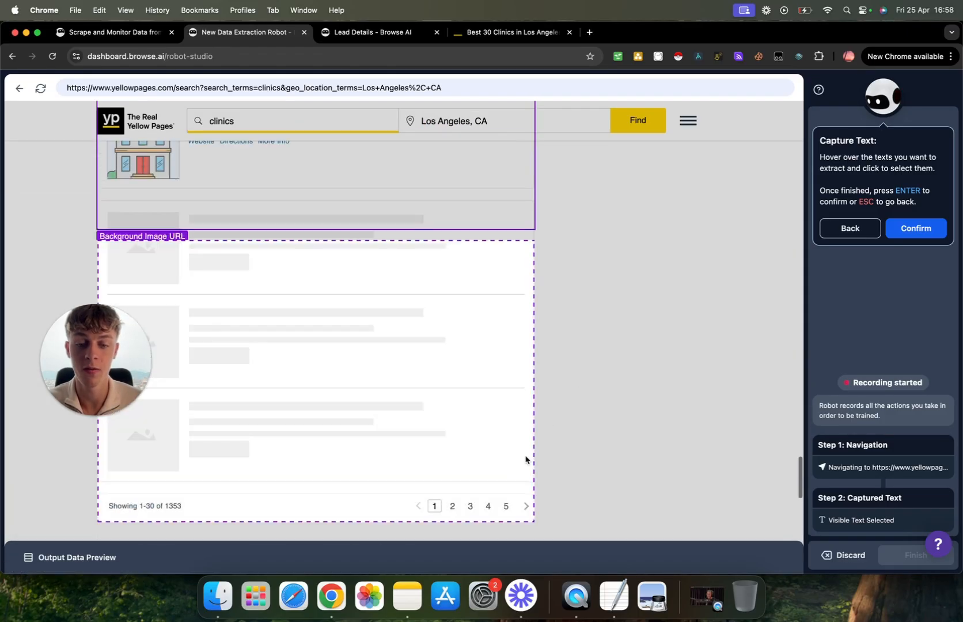
pyautogui.scroll(3)
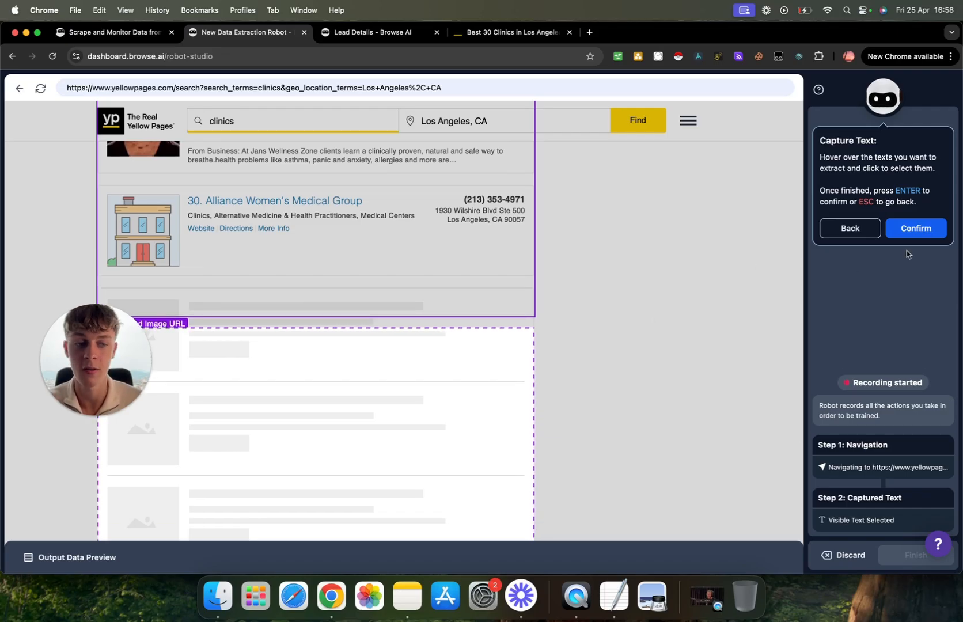
# Confirm the selected listings text and save it as a capture labelled 'Info'
pyautogui.click(915, 228)
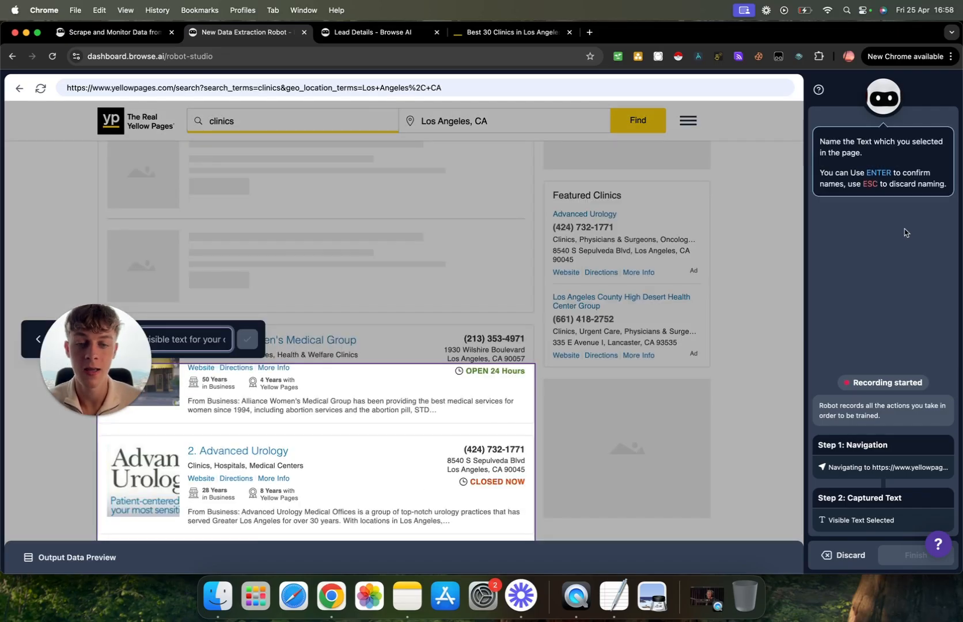
pyautogui.moveTo(516, 327)
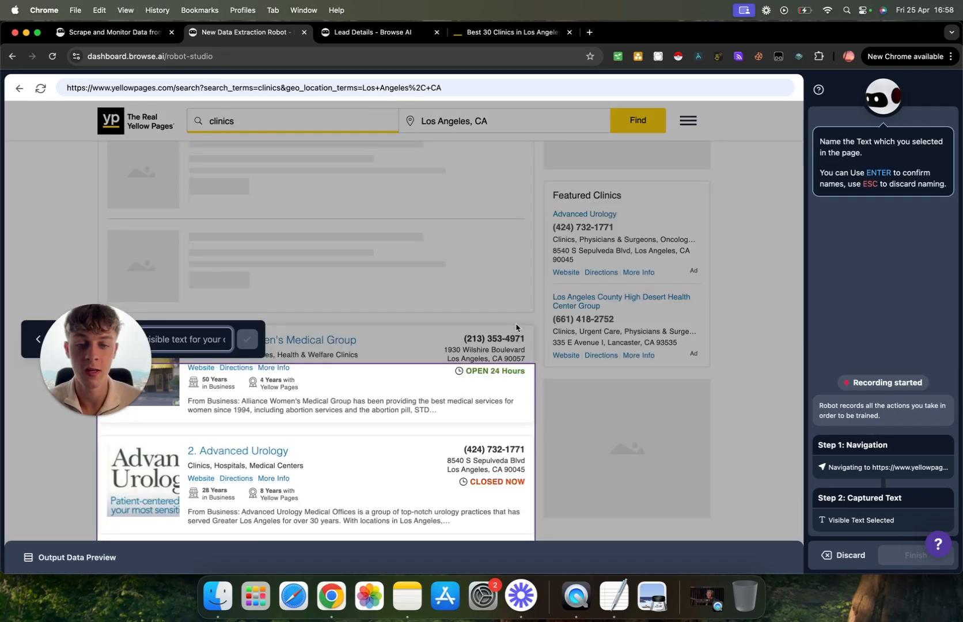
pyautogui.scroll(-3)
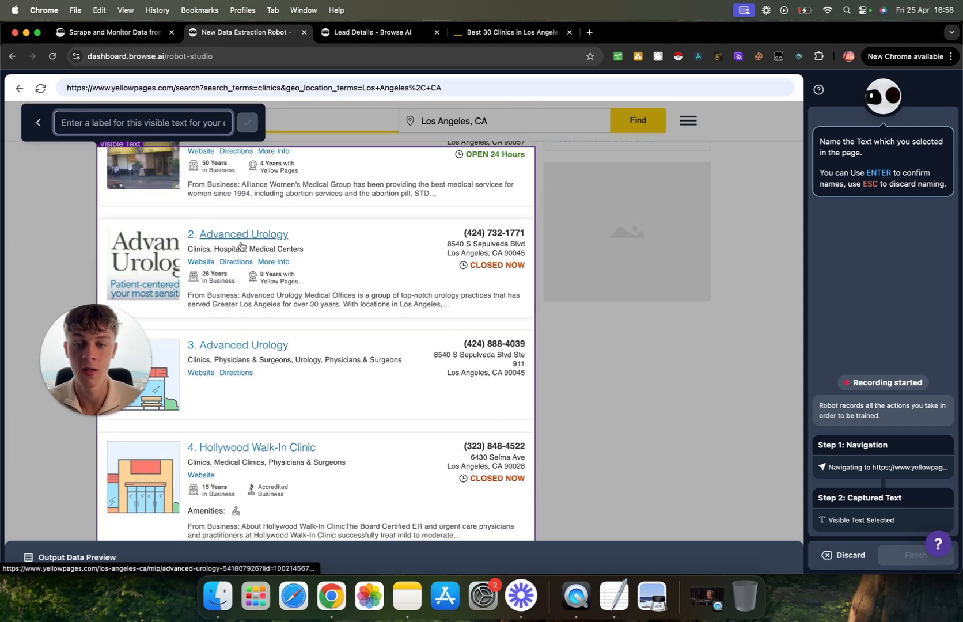
pyautogui.moveTo(431, 240)
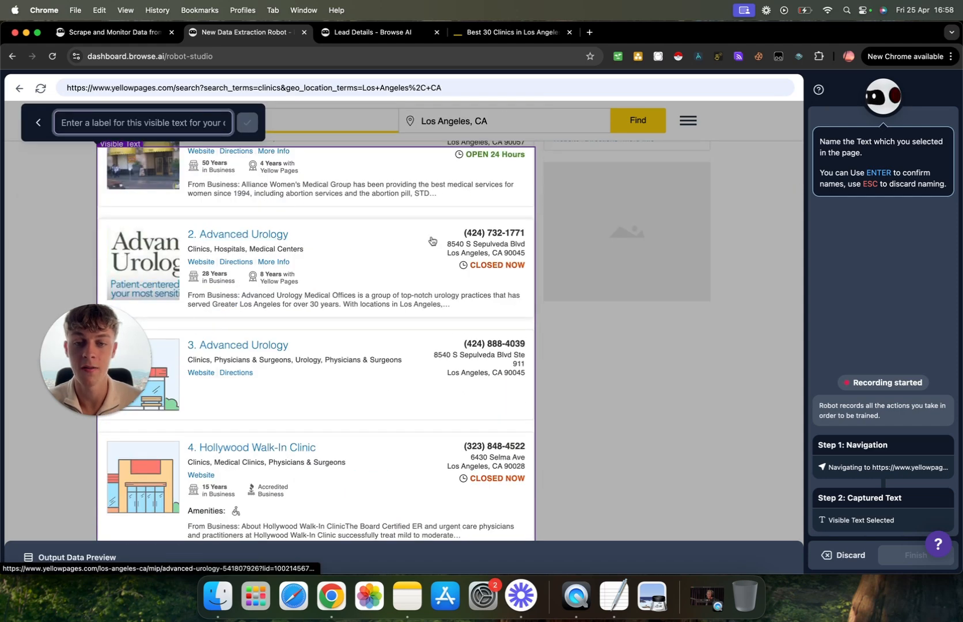
pyautogui.scroll(-3)
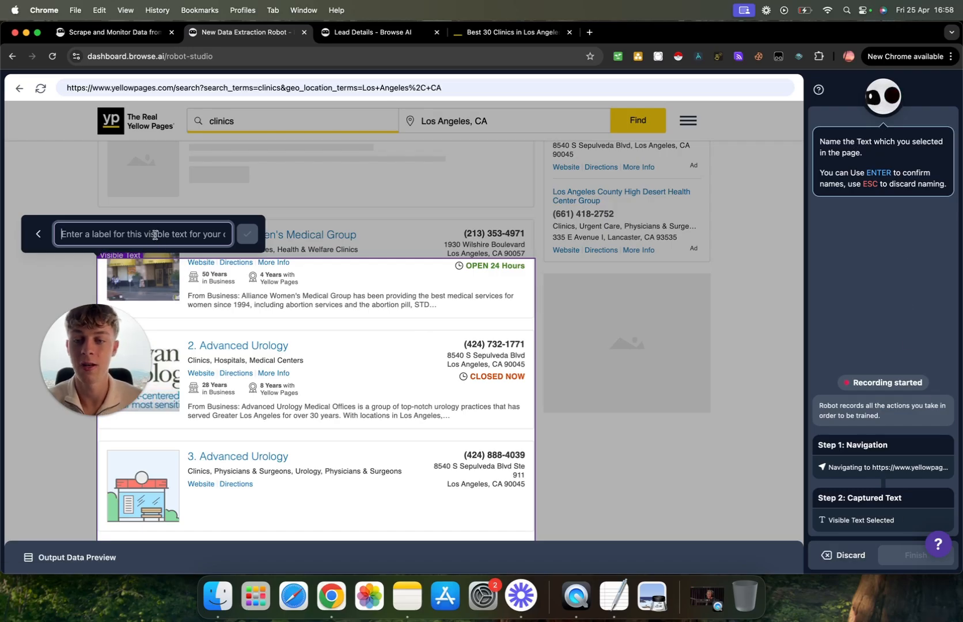
pyautogui.write('Info')
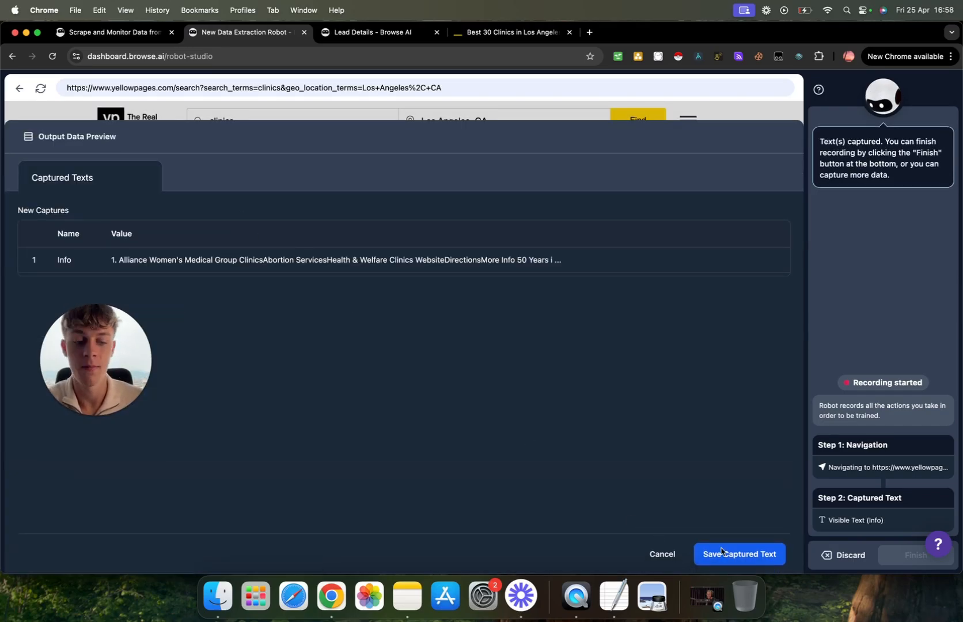
pyautogui.click(738, 554)
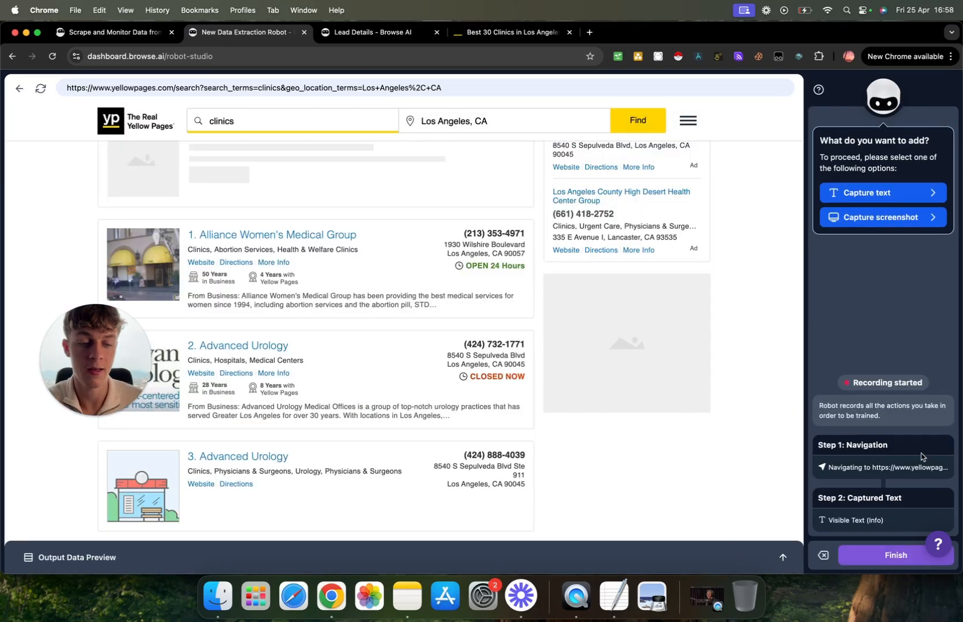
# Finish recording the robot to reach its Quick Setup page
pyautogui.click(894, 555)
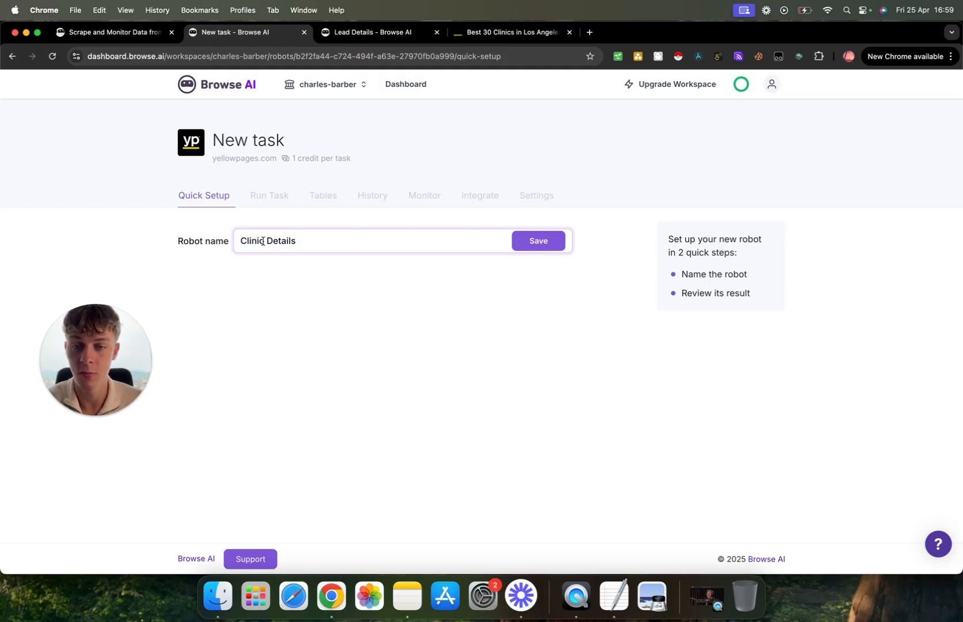
# Name the robot 'Lead Details', save it, and download the captured clinic text to review
pyautogui.write('Lead Details')
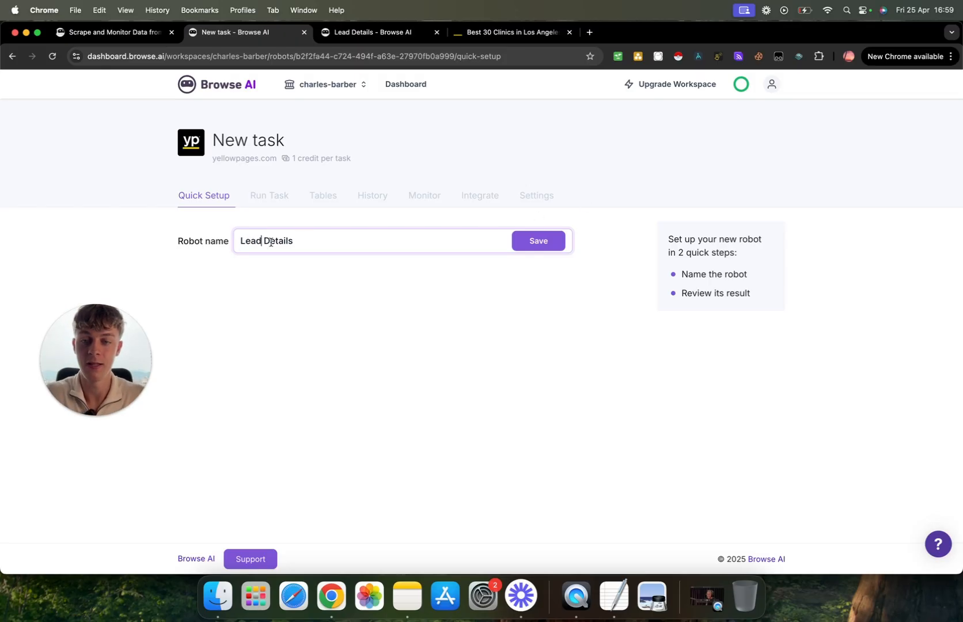
pyautogui.click(538, 239)
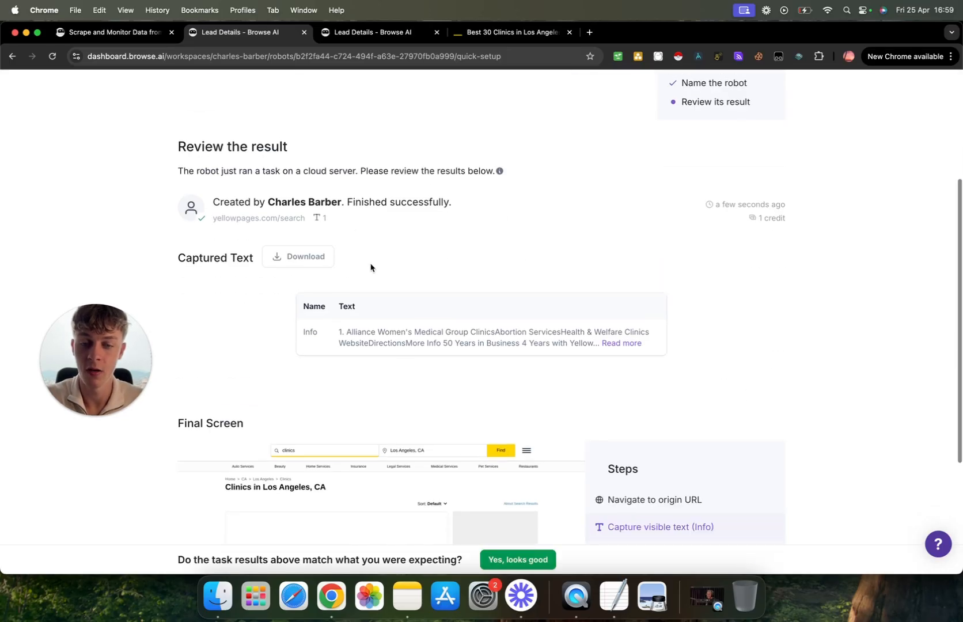
pyautogui.moveTo(306, 259)
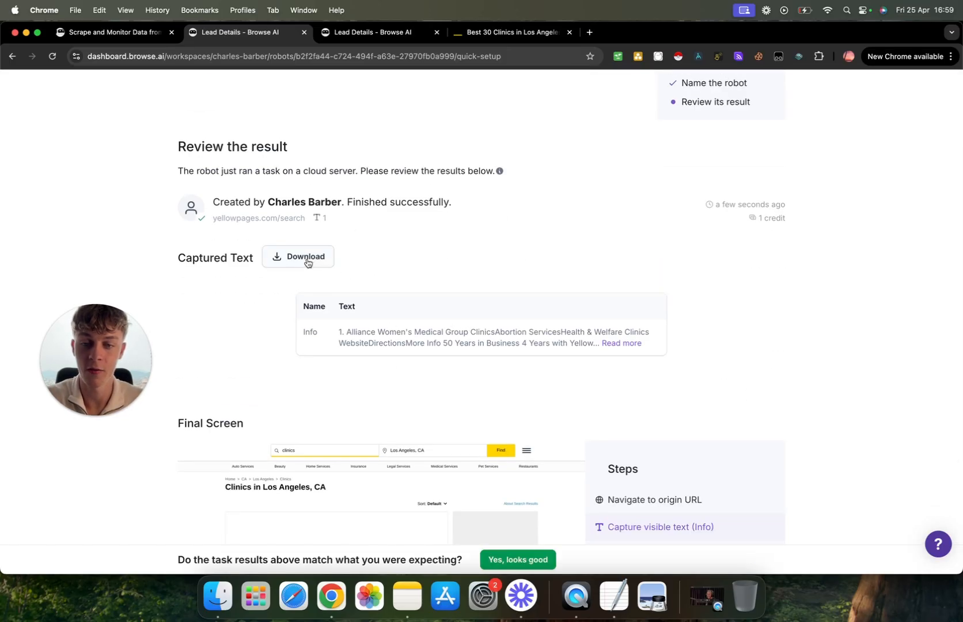
pyautogui.click(302, 255)
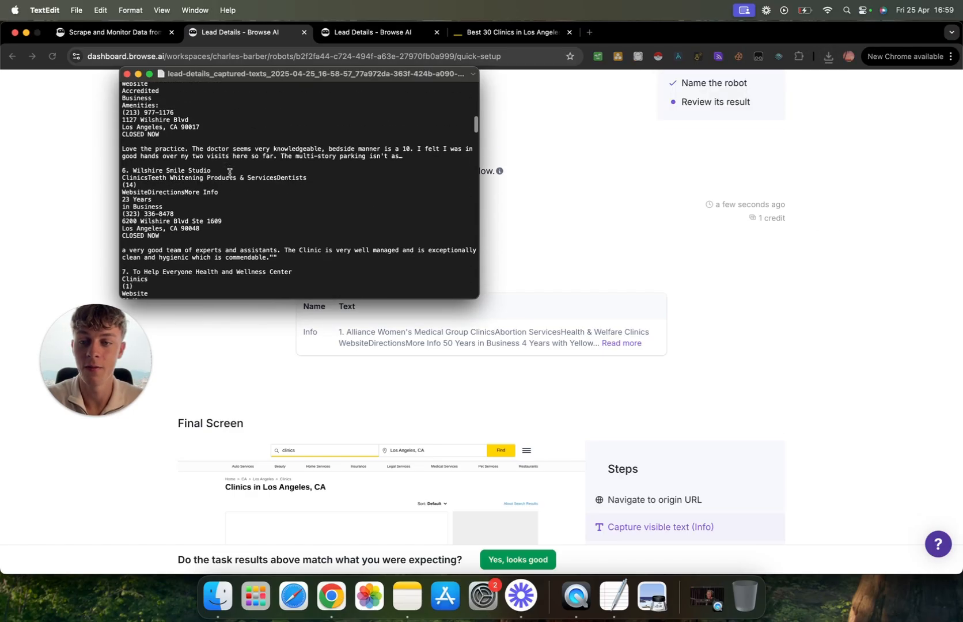
pyautogui.scroll(-3)
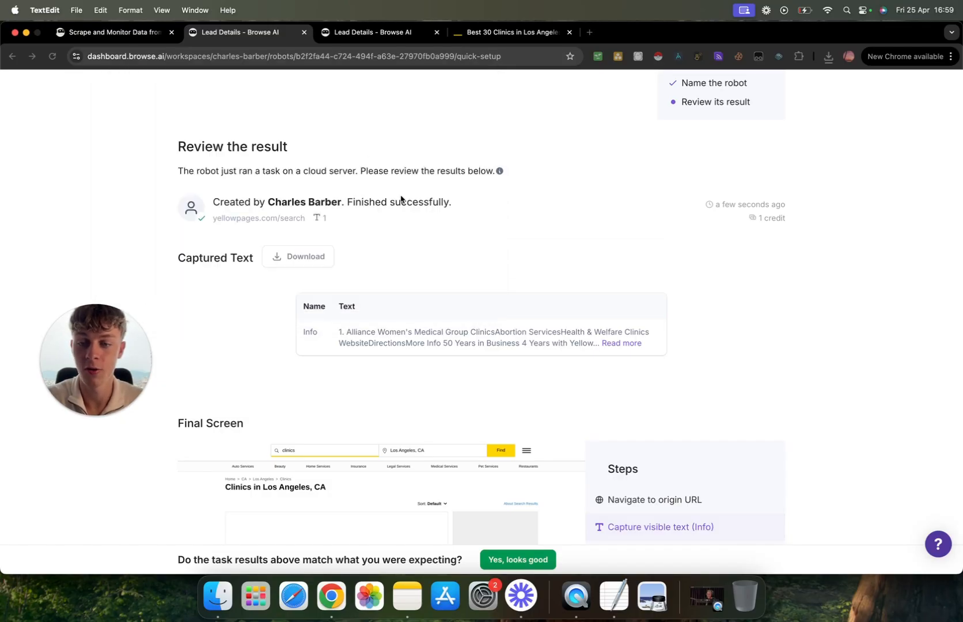
pyautogui.moveTo(526, 86)
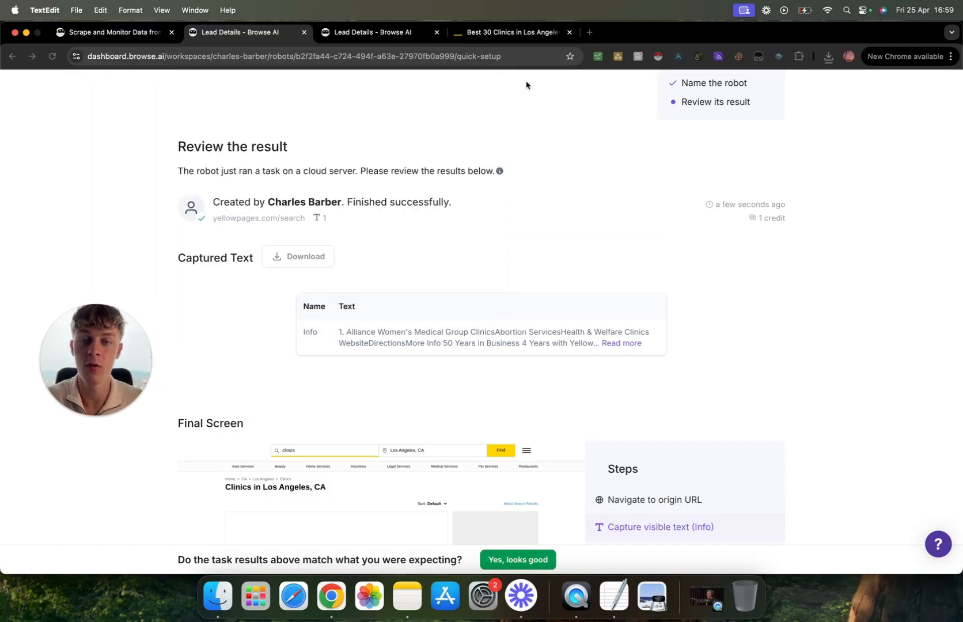
pyautogui.click(510, 33)
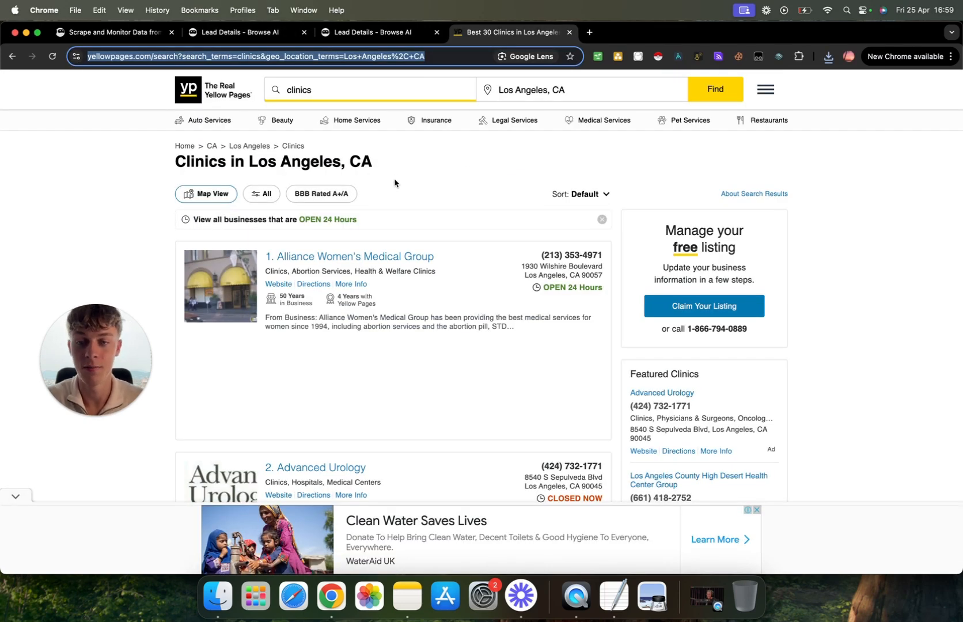
pyautogui.moveTo(494, 187)
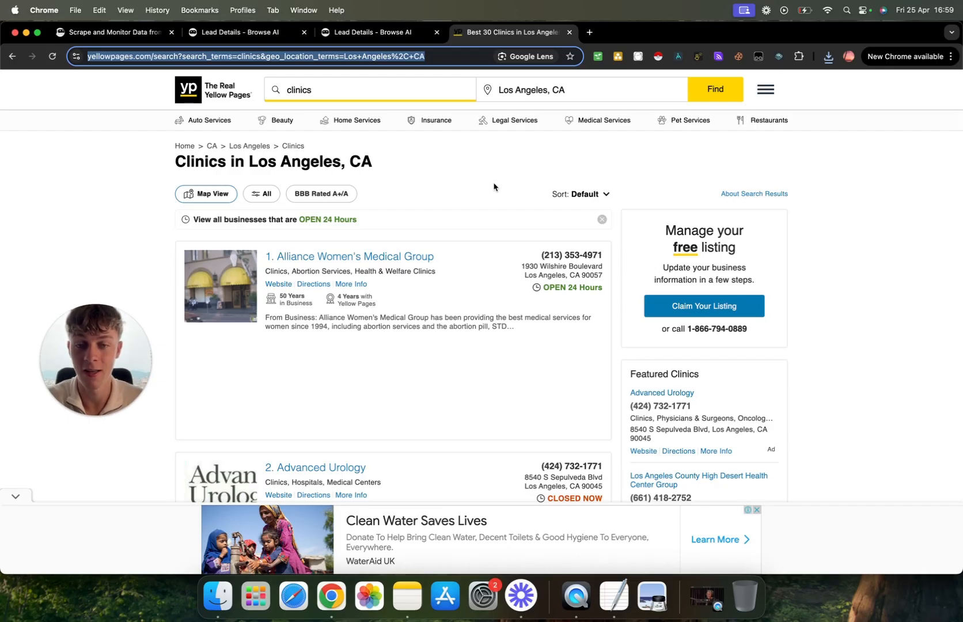
pyautogui.moveTo(554, 151)
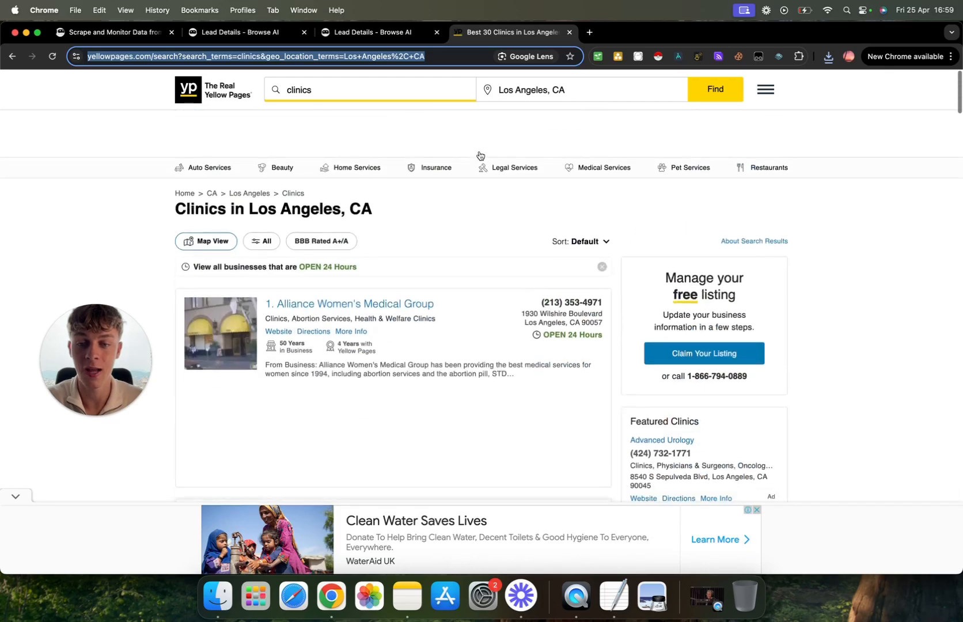
pyautogui.scroll(-3)
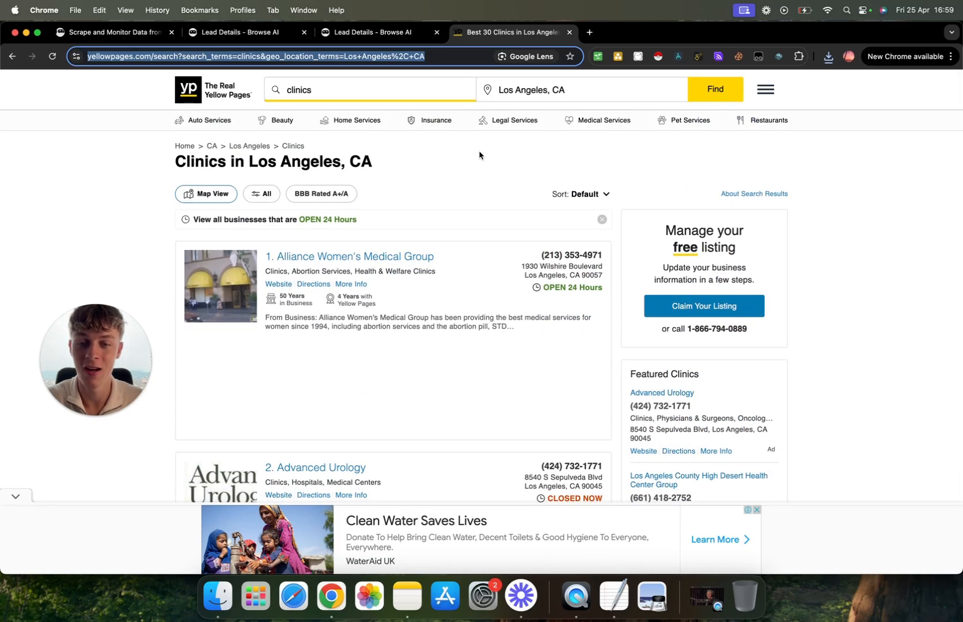
pyautogui.click(238, 32)
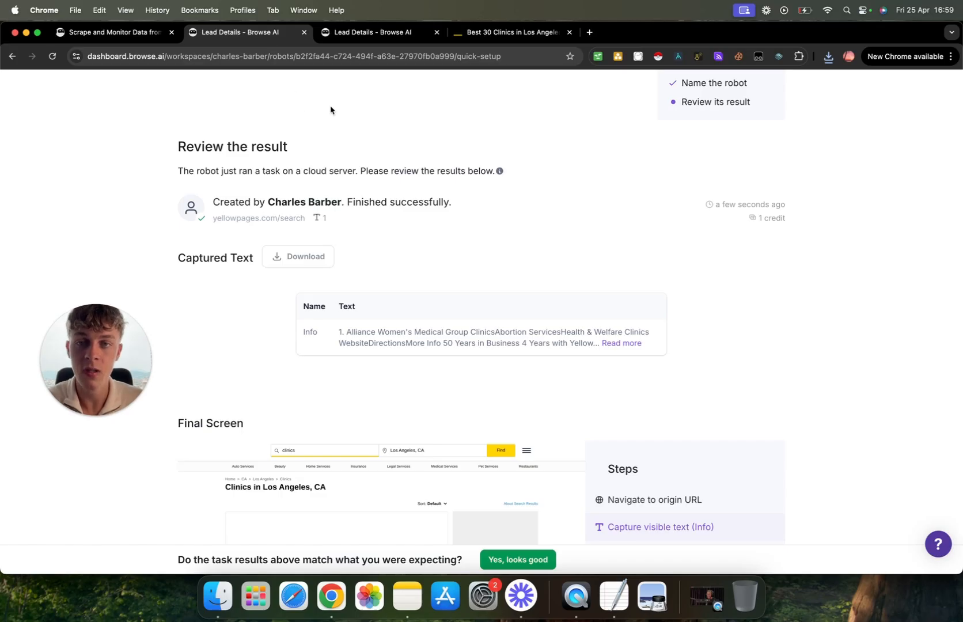
pyautogui.moveTo(586, 158)
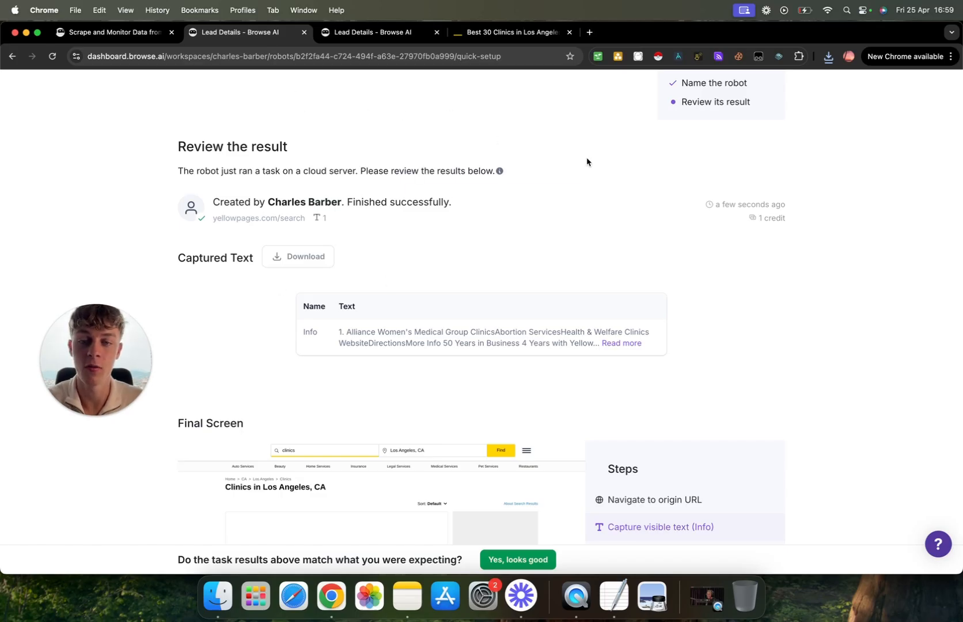
pyautogui.moveTo(609, 89)
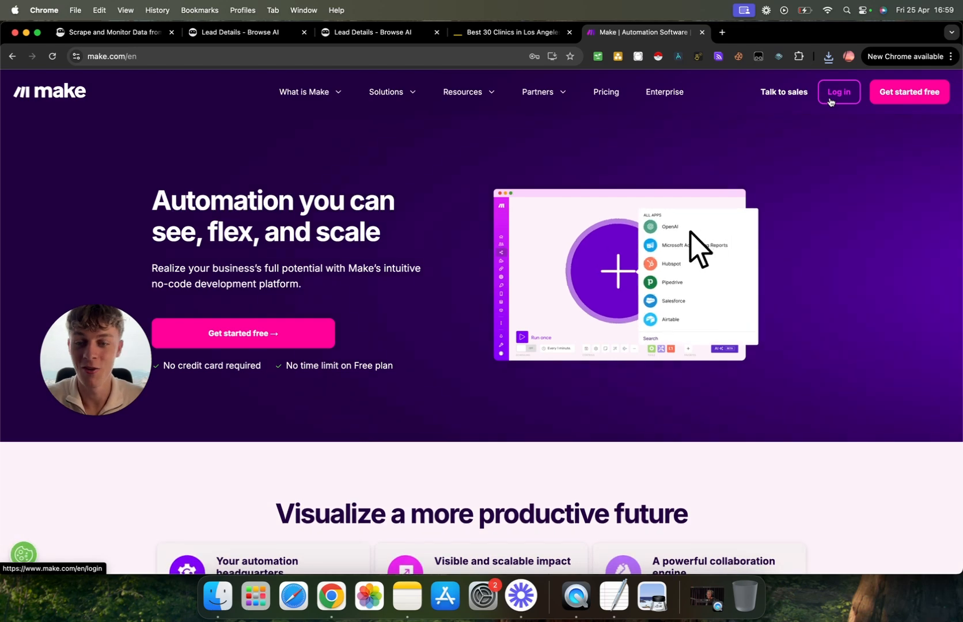
# Log in to Make and create a new empty scenario from the dashboard
pyautogui.click(837, 92)
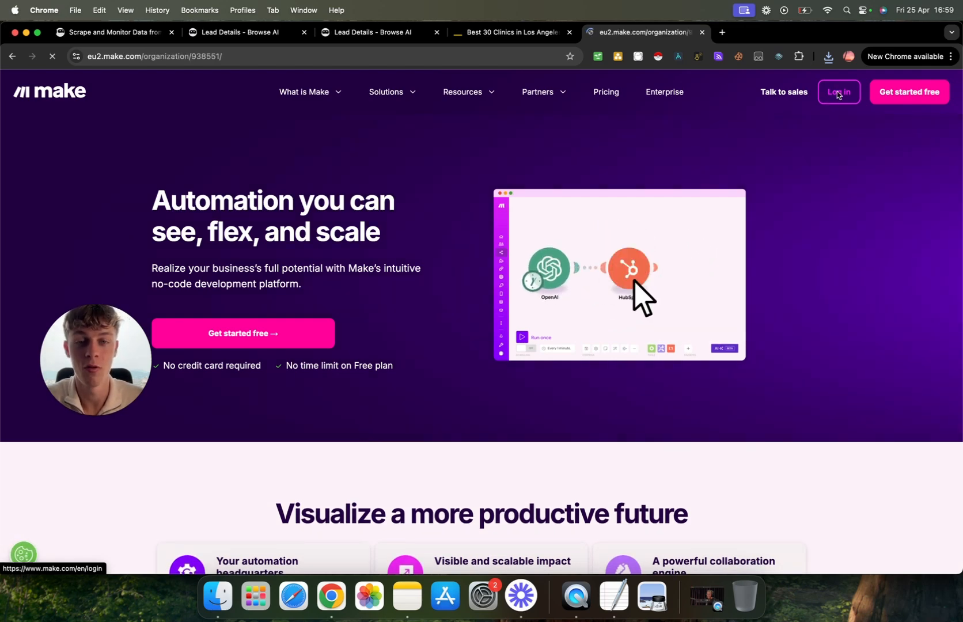
pyautogui.click(837, 91)
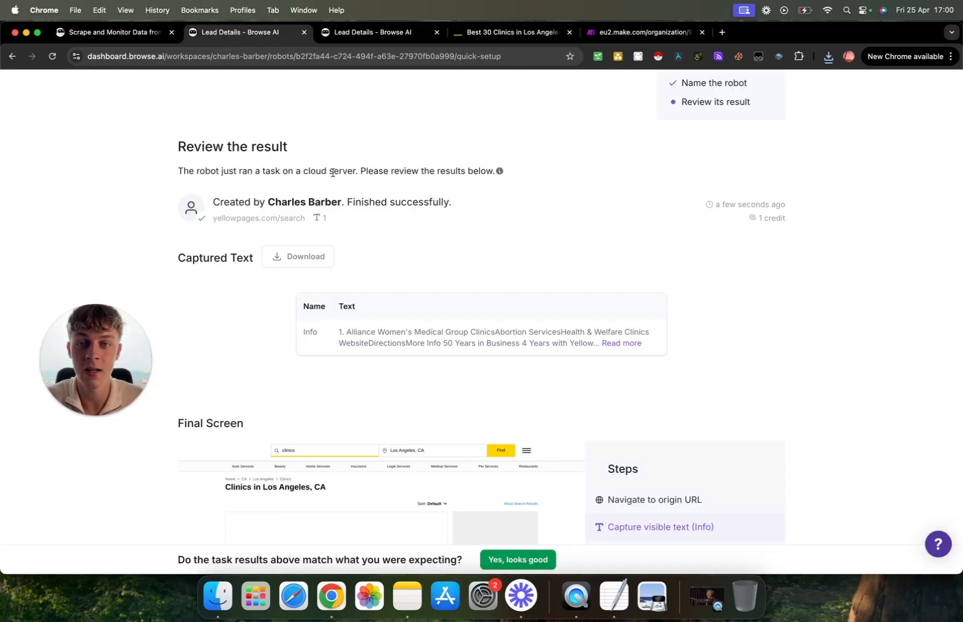
pyautogui.click(637, 32)
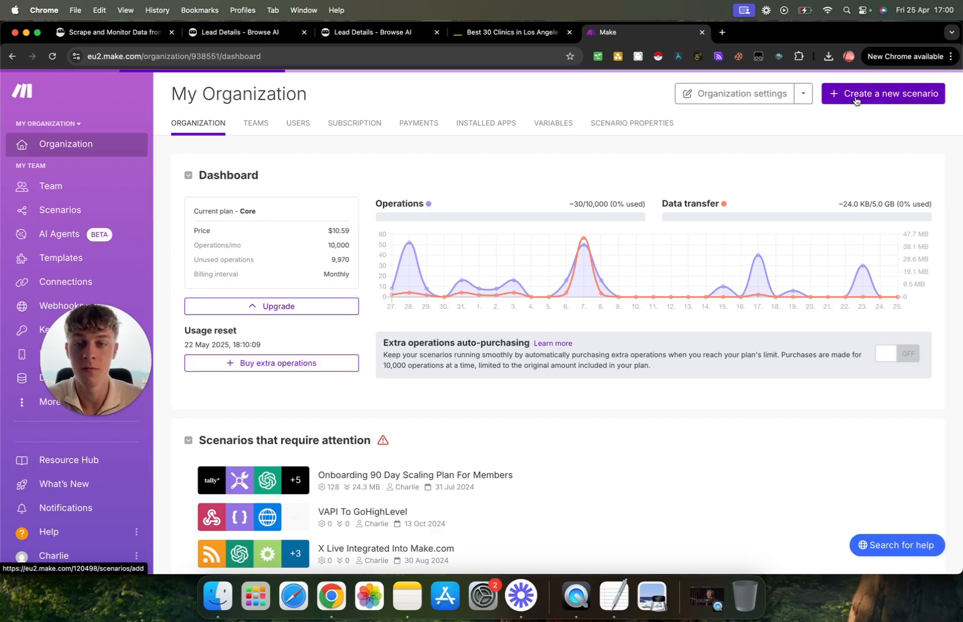
pyautogui.click(881, 93)
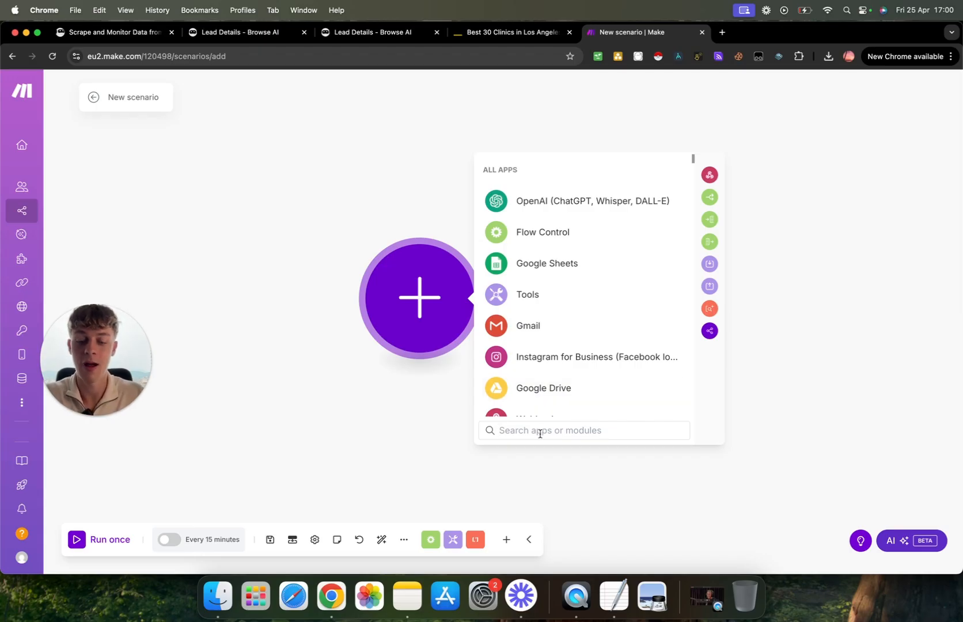
# Add a Browse AI Run a Task module and create and save a new Browse AI connection
pyautogui.write('brow')
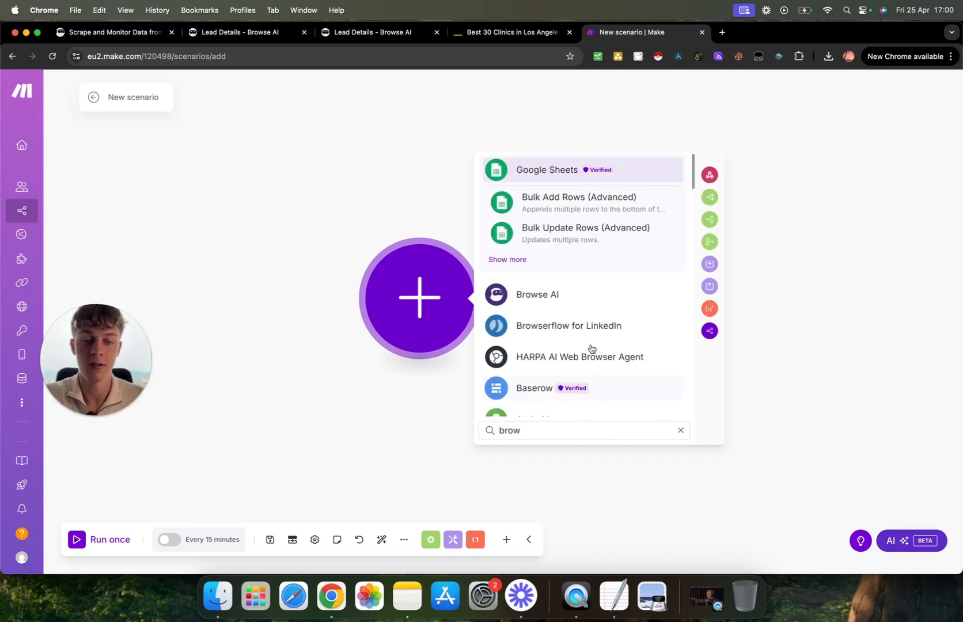
pyautogui.click(537, 294)
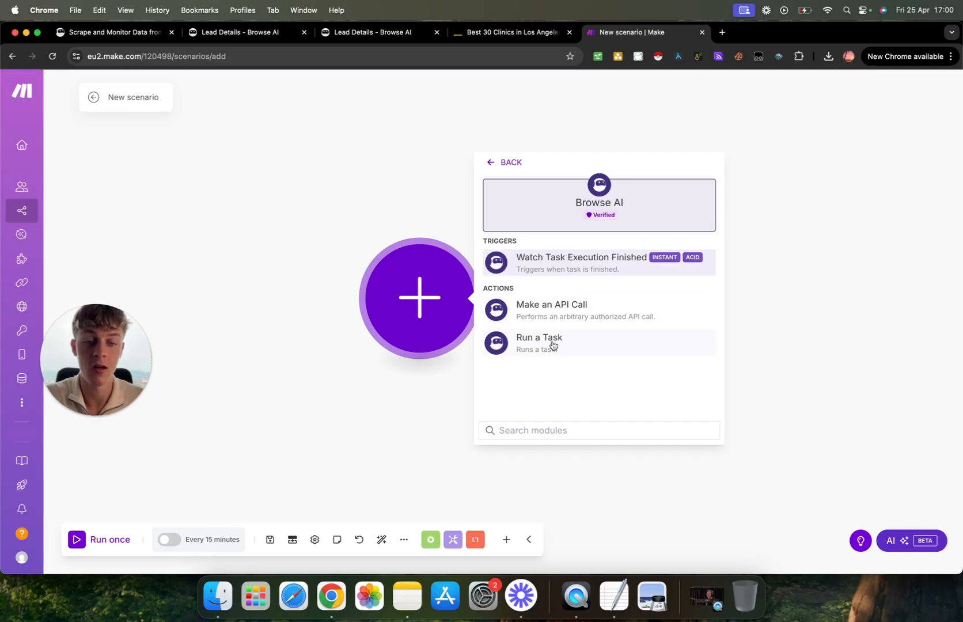
pyautogui.click(539, 337)
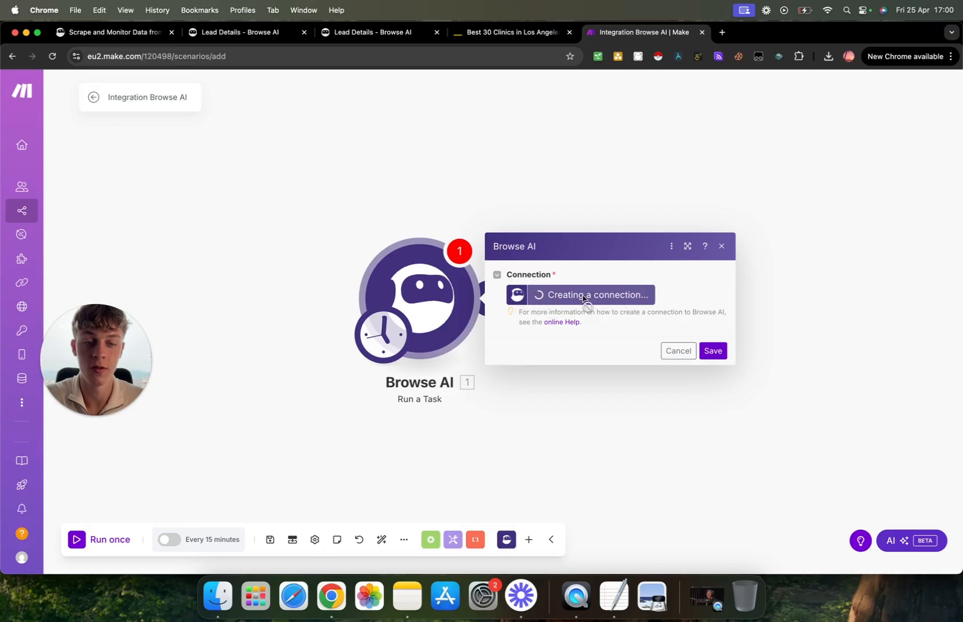
pyautogui.click(584, 295)
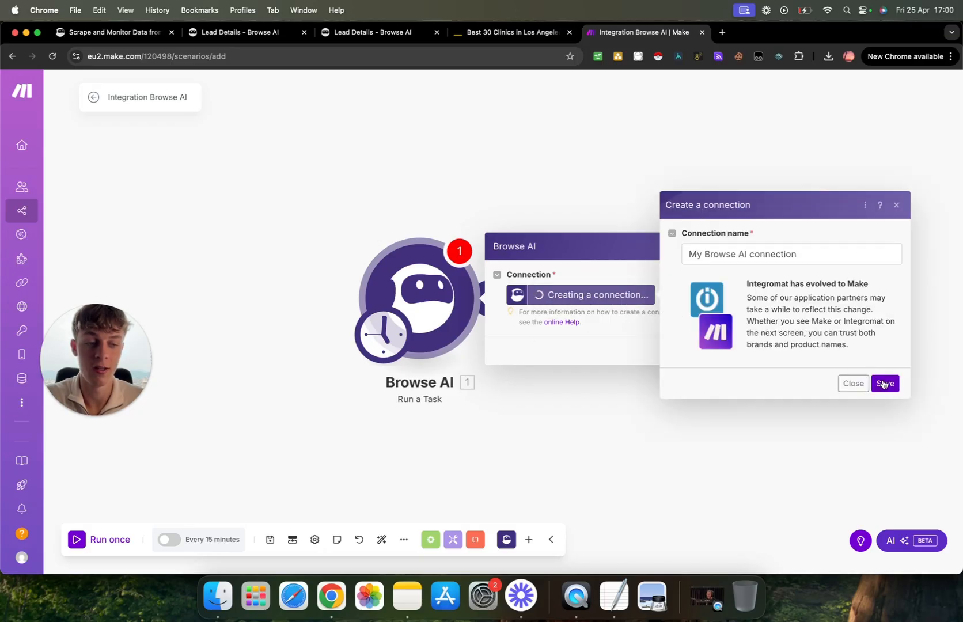
pyautogui.click(883, 384)
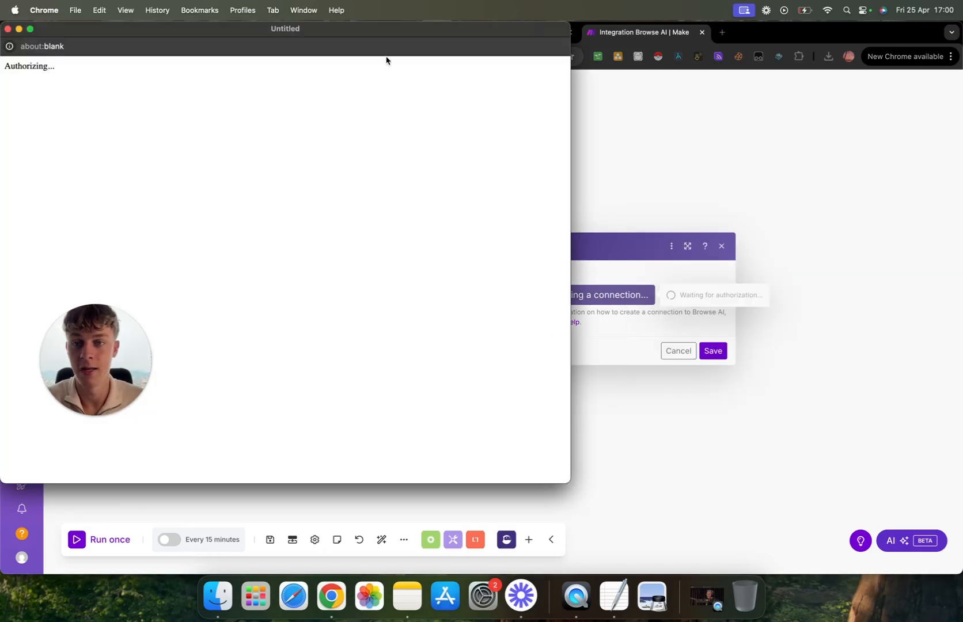
pyautogui.moveTo(373, 43)
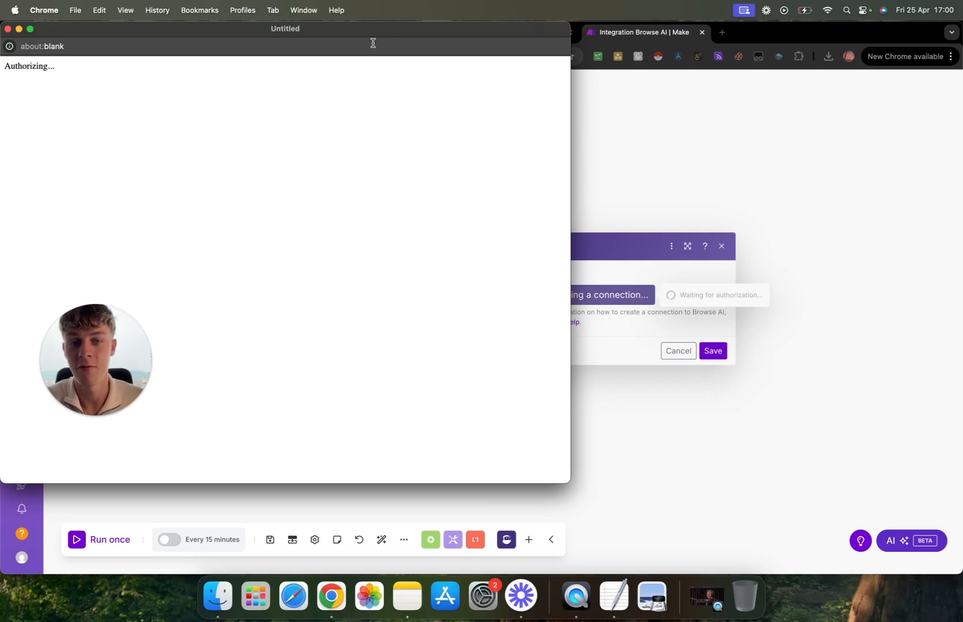
pyautogui.moveTo(407, 178)
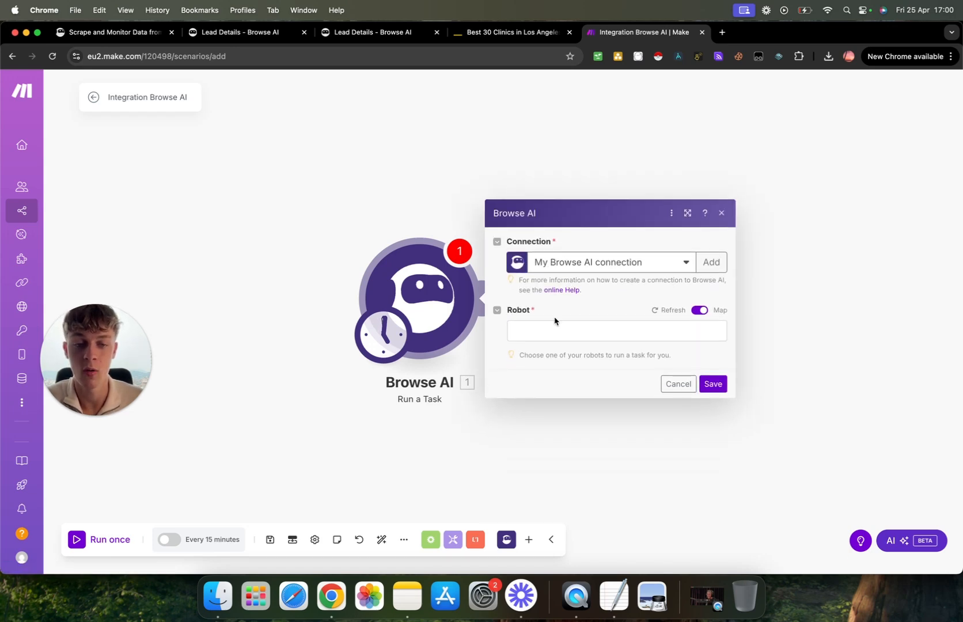
# Switch Robot from mapped to the dropdown and choose the Lead Details robot
pyautogui.click(614, 331)
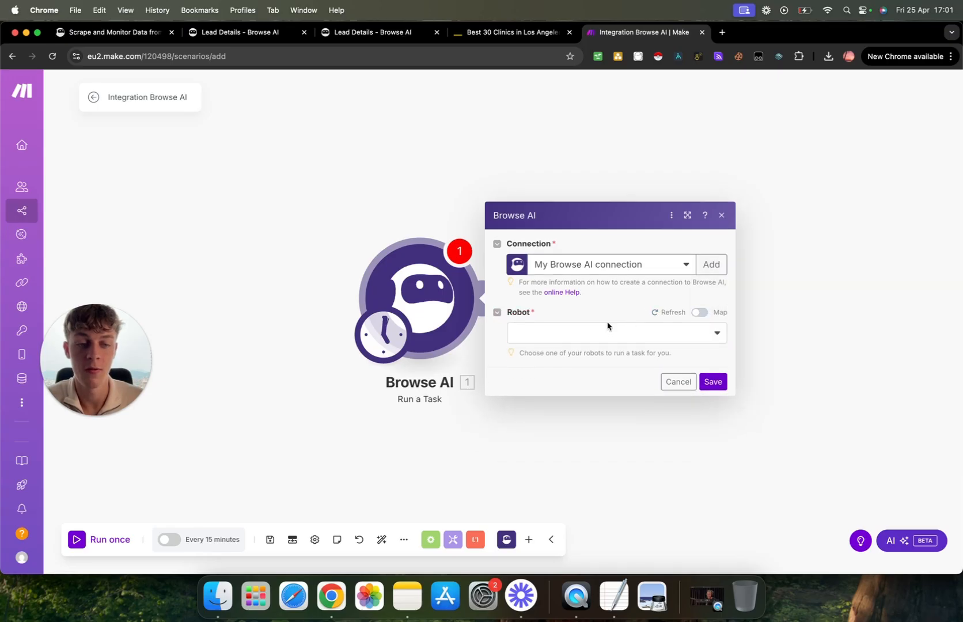
pyautogui.click(613, 333)
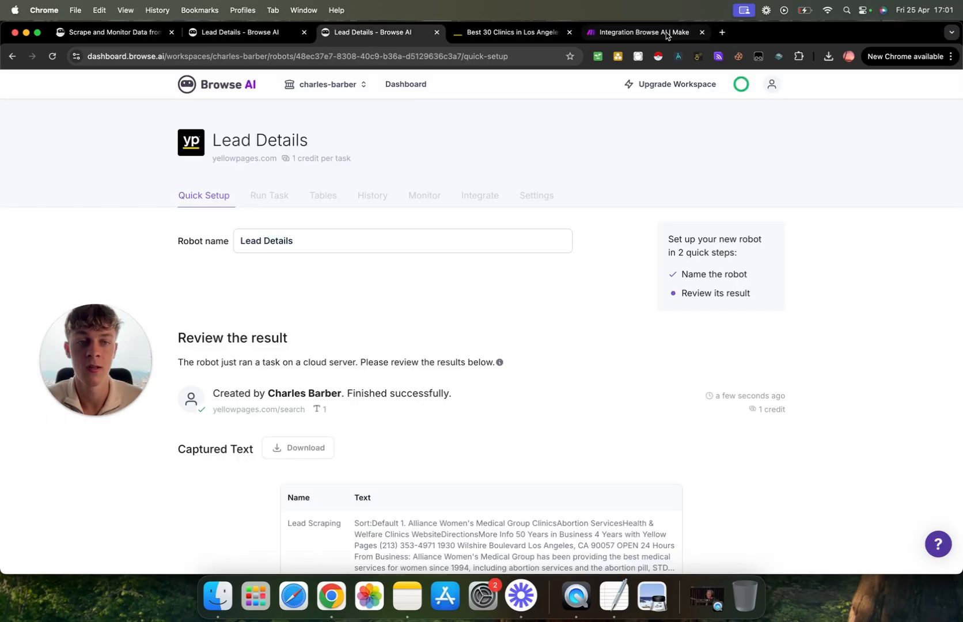
pyautogui.click(638, 32)
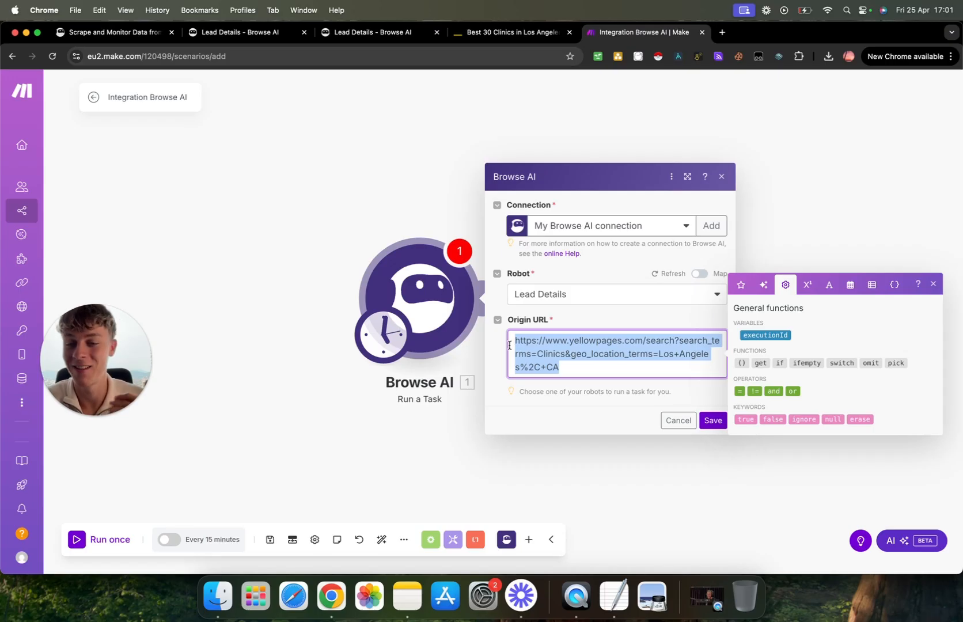
pyautogui.moveTo(623, 81)
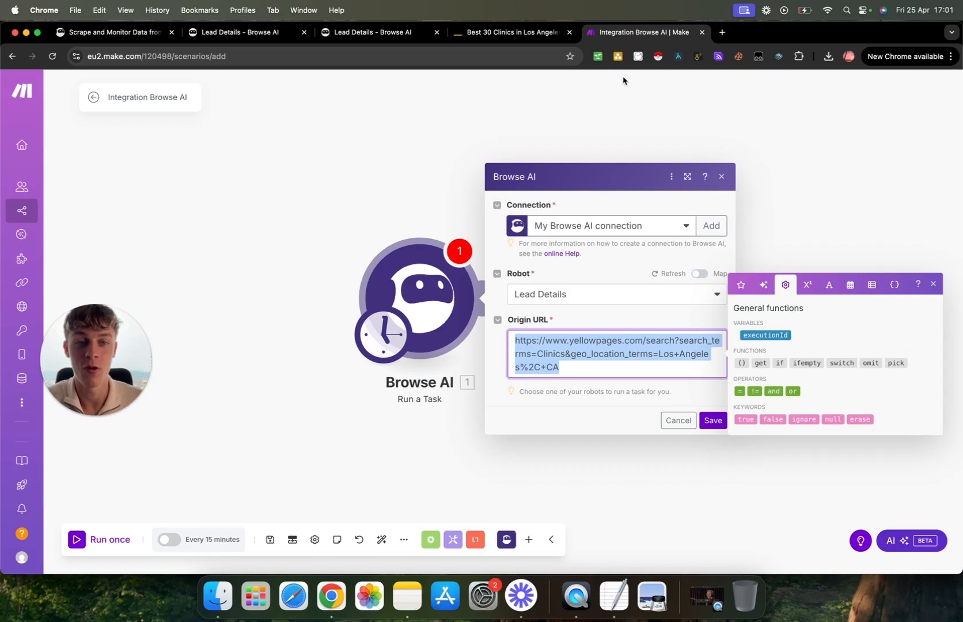
pyautogui.moveTo(619, 300)
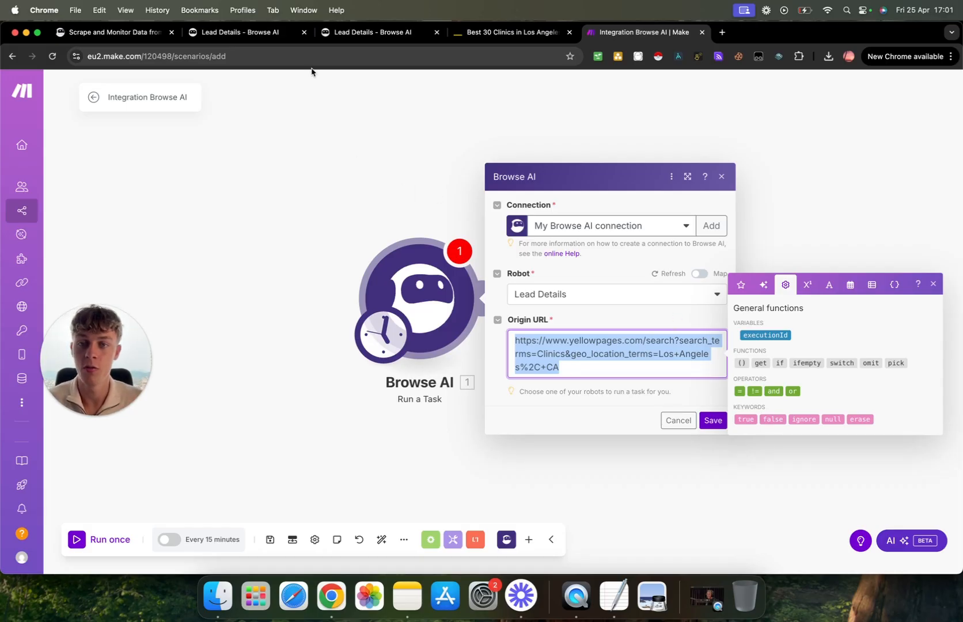
# Verify the Los Angeles clinics Origin URL against Browse AI, then save the Run a Task module
pyautogui.click(240, 32)
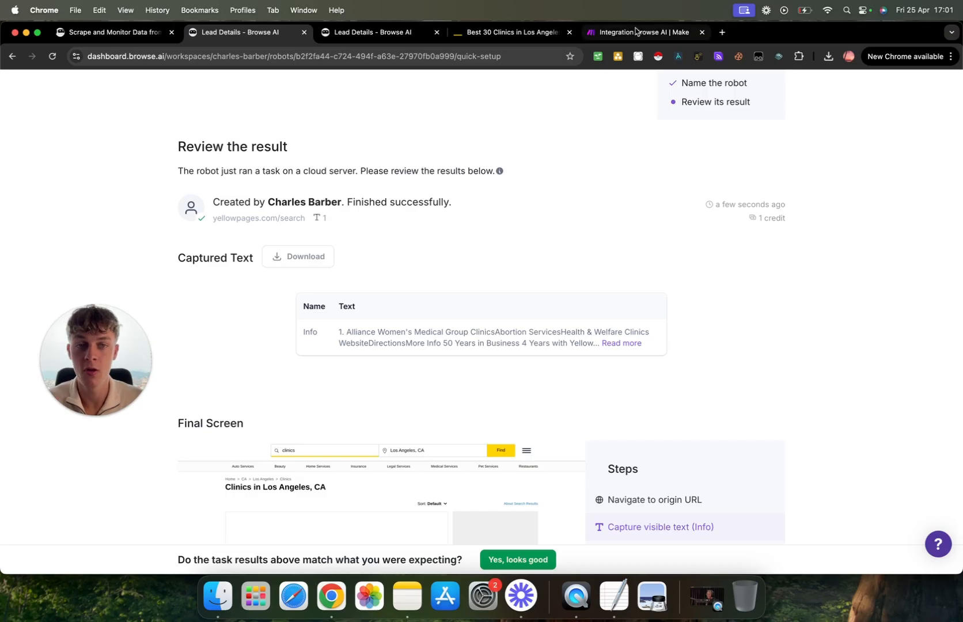
pyautogui.click(637, 32)
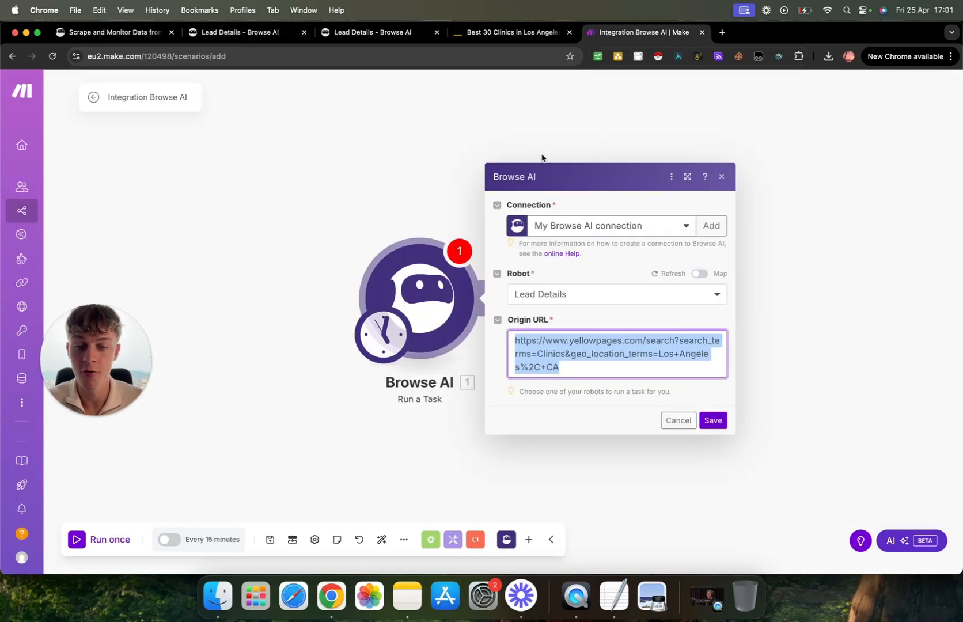
pyautogui.moveTo(562, 253)
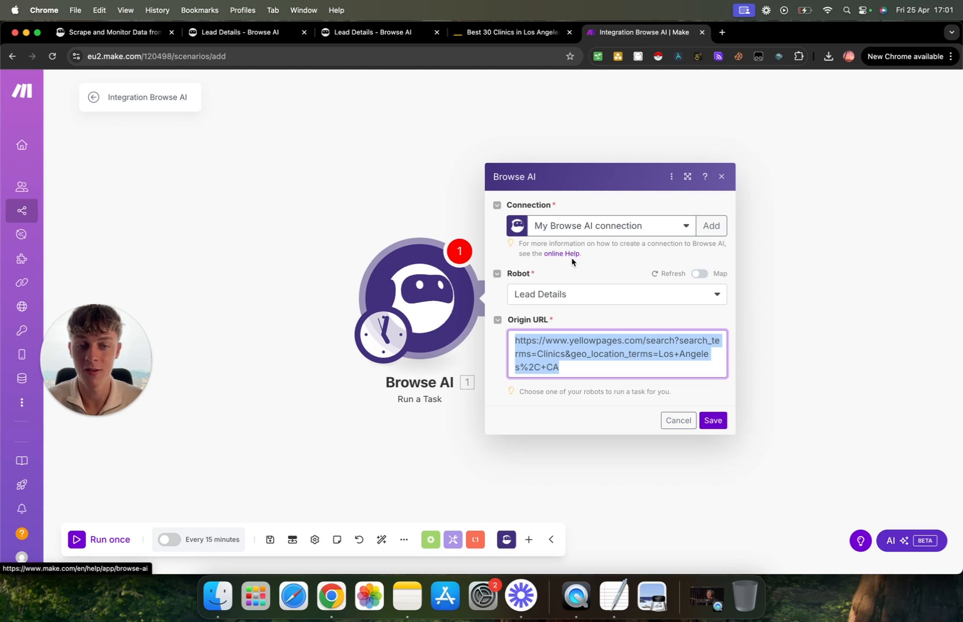
pyautogui.click(712, 421)
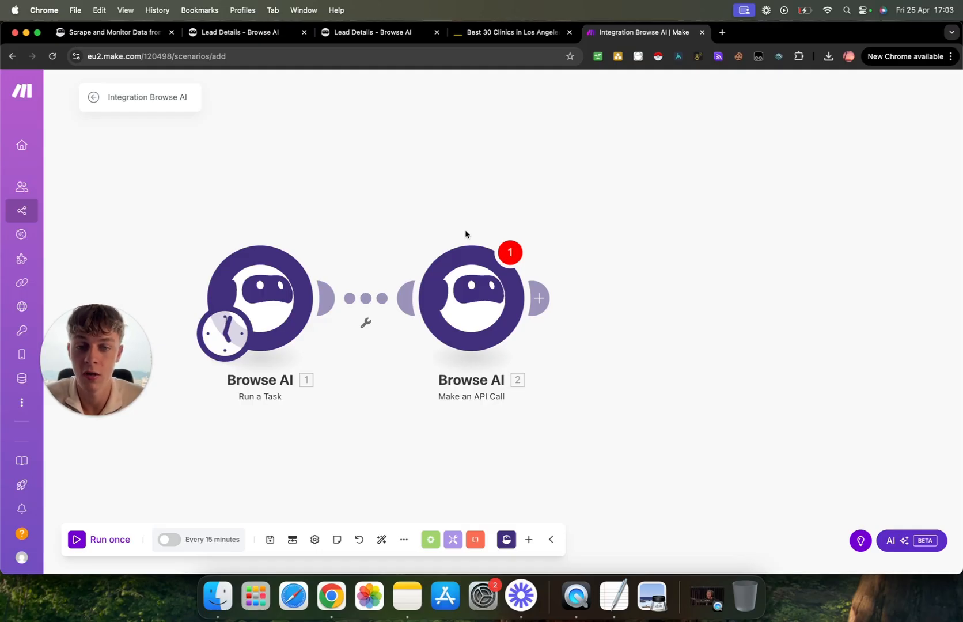
pyautogui.moveTo(473, 227)
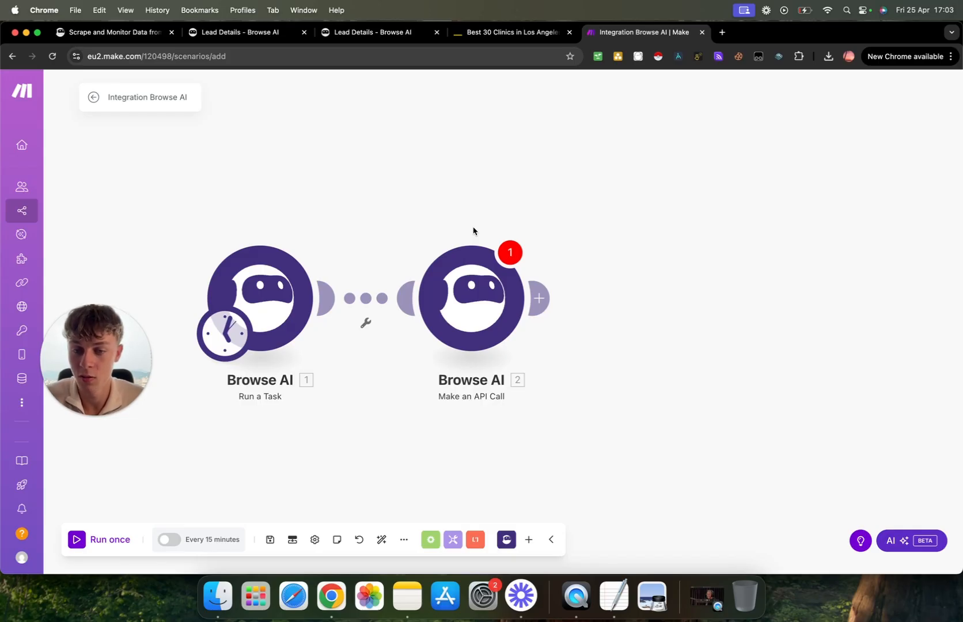
pyautogui.moveTo(461, 225)
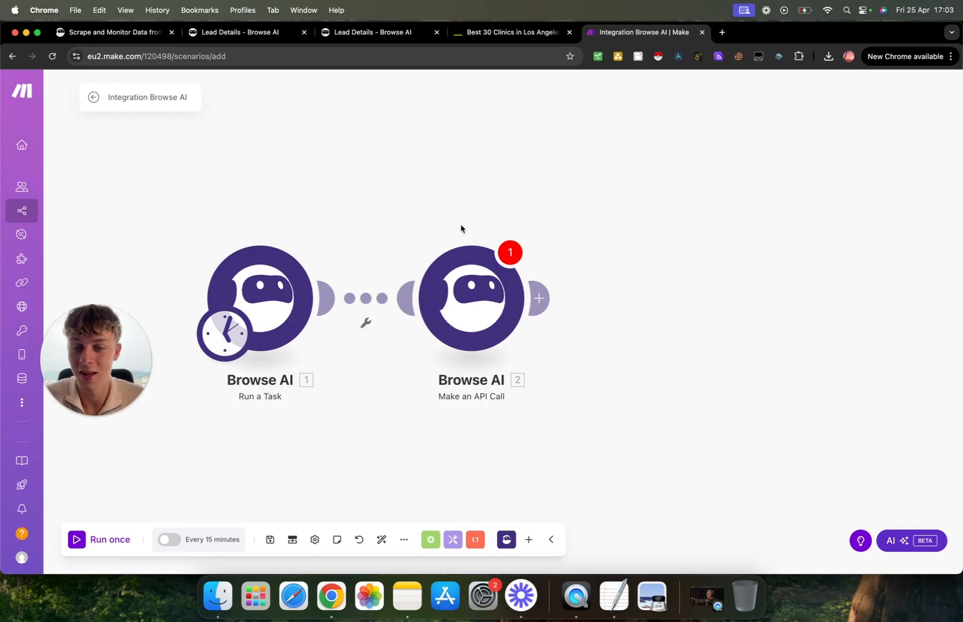
pyautogui.moveTo(397, 142)
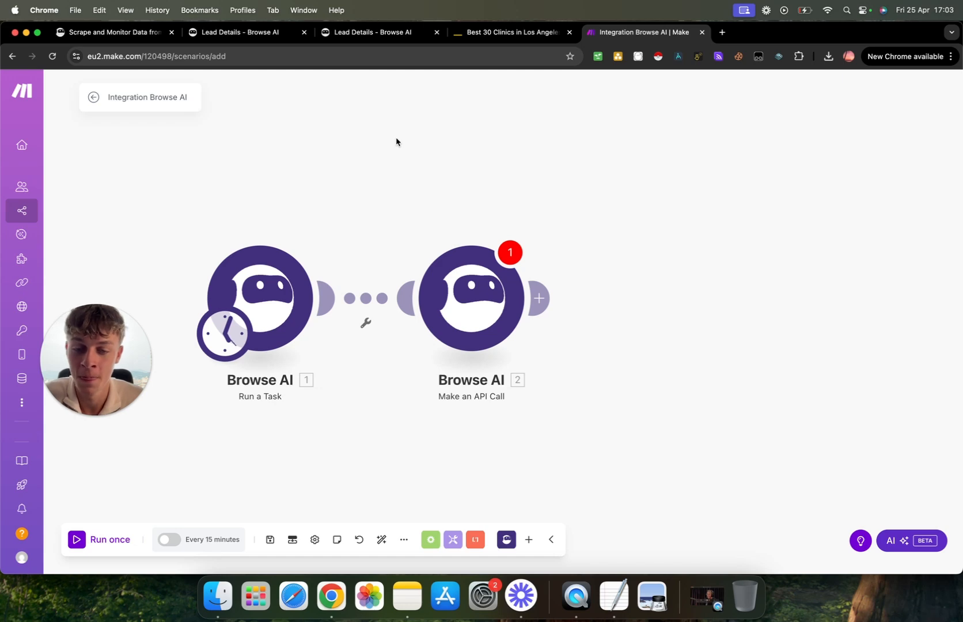
pyautogui.moveTo(441, 156)
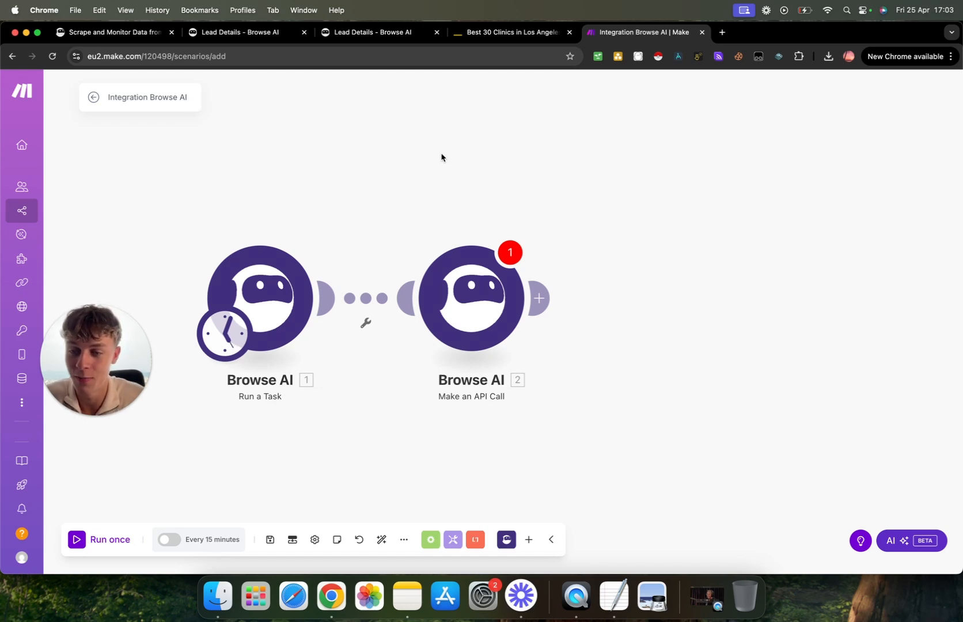
pyautogui.moveTo(503, 184)
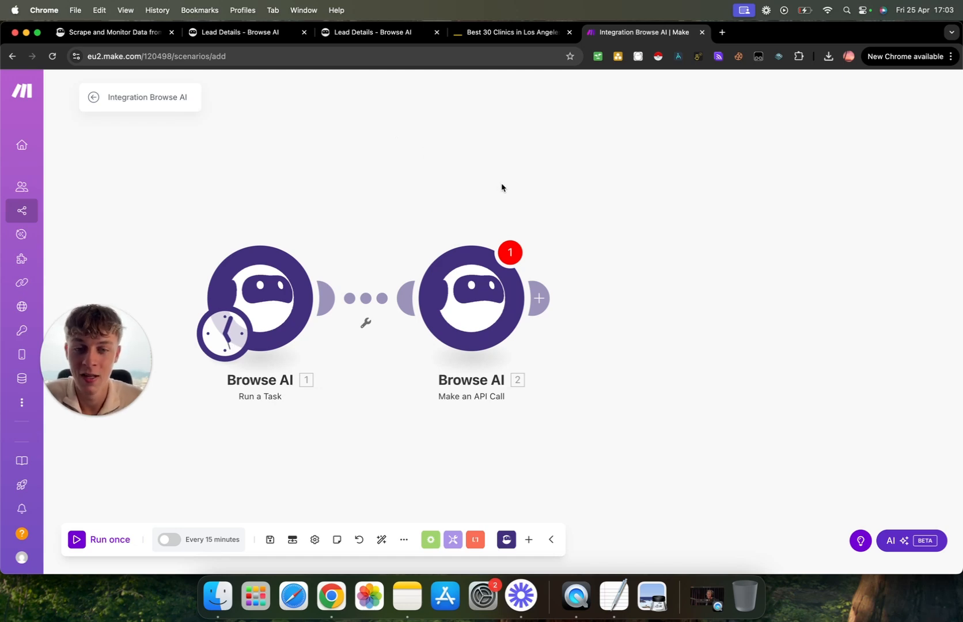
pyautogui.scroll(-3)
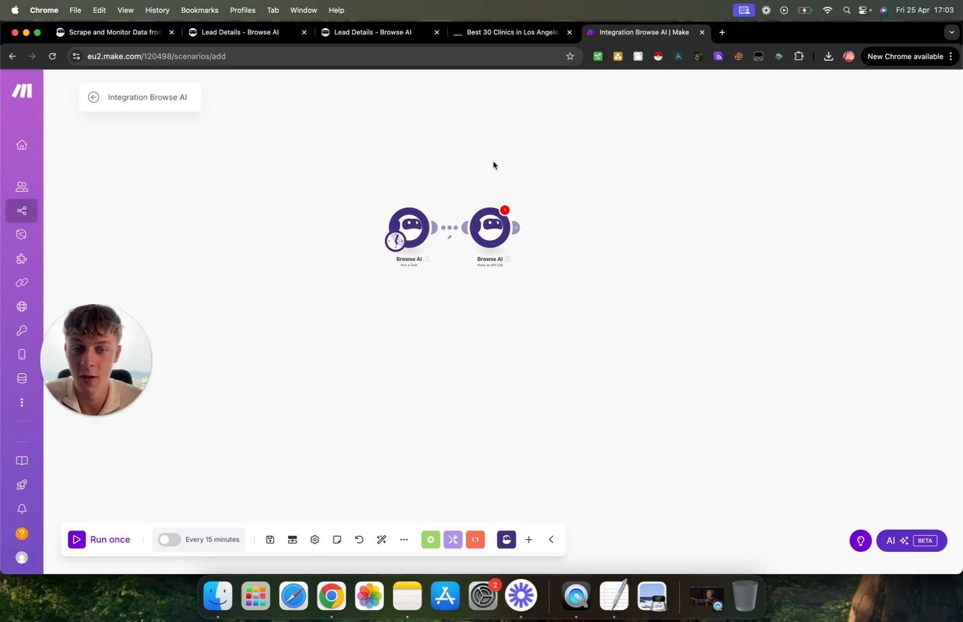